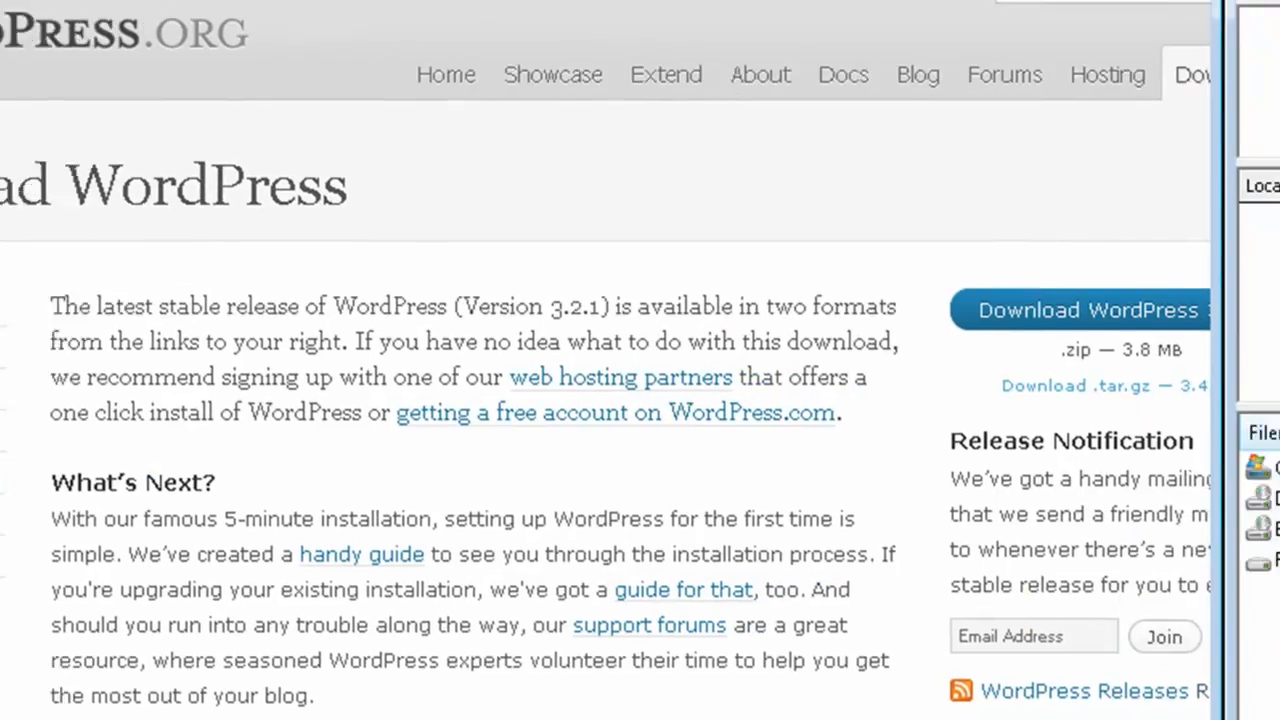
Step: Download the WordPress 3.2.1 zip and view its extracted wordpress folder in Explorer
{"action": "left_click", "coordinate": [1084, 310]}
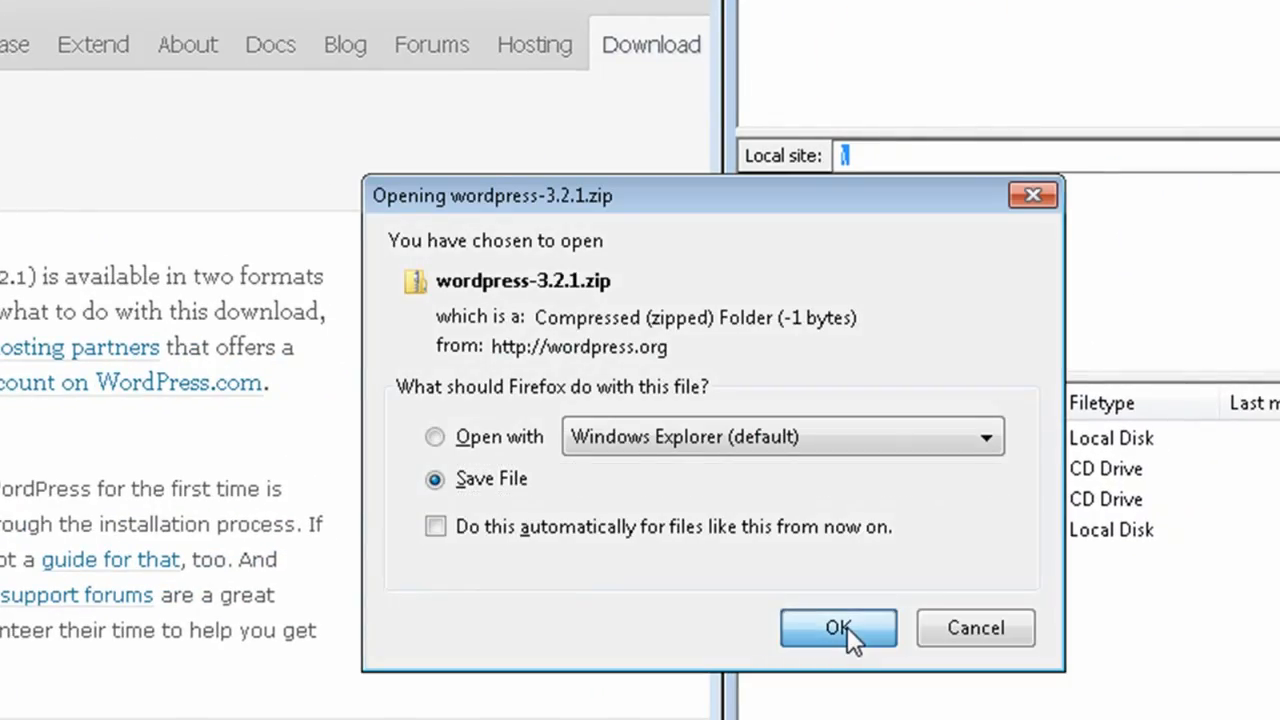
{"action": "left_click", "coordinate": [838, 628]}
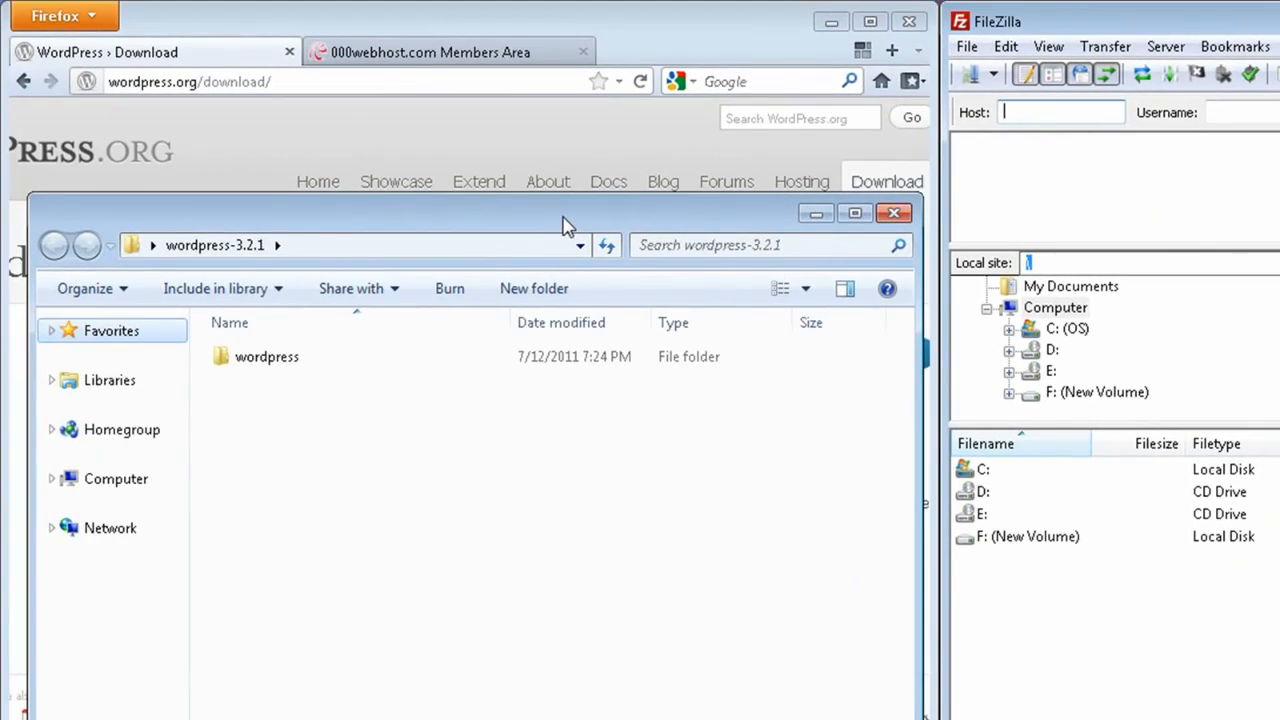
{"action": "left_click", "coordinate": [430, 52]}
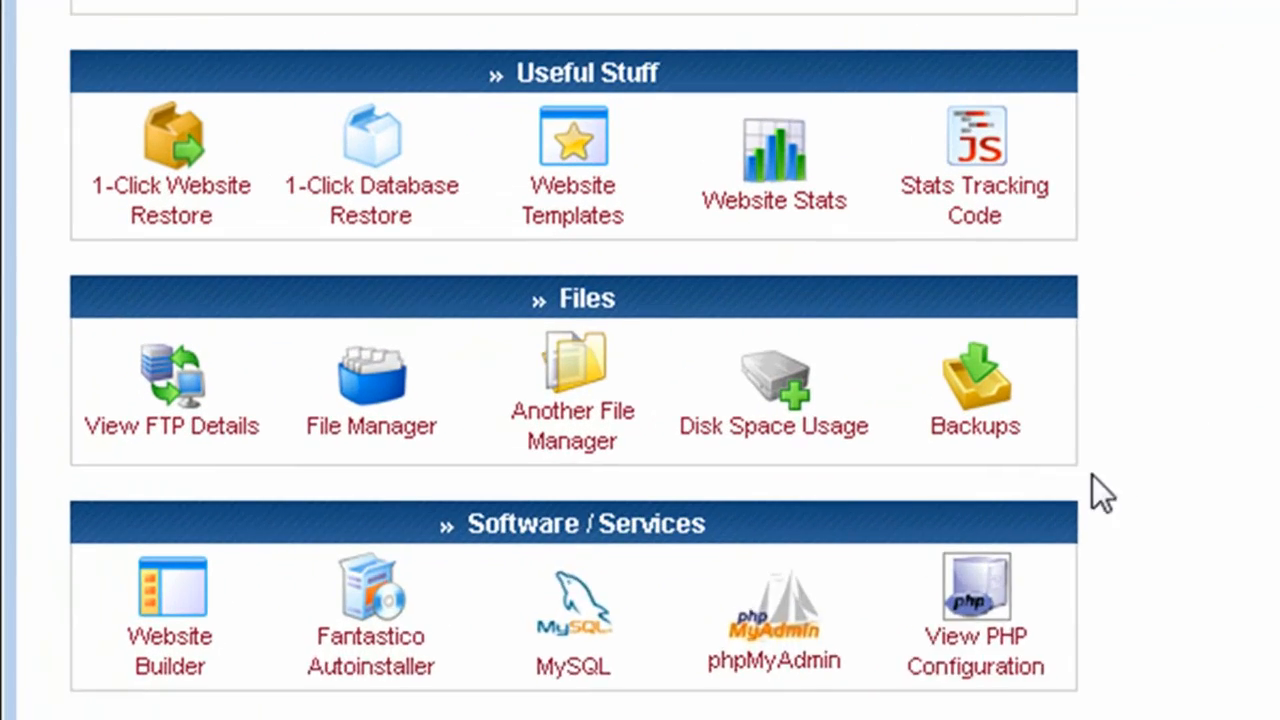
Step: View the FTP details for buzzfrag.hostzi.com from the cPanel Files section
{"action": "left_click", "coordinate": [172, 390]}
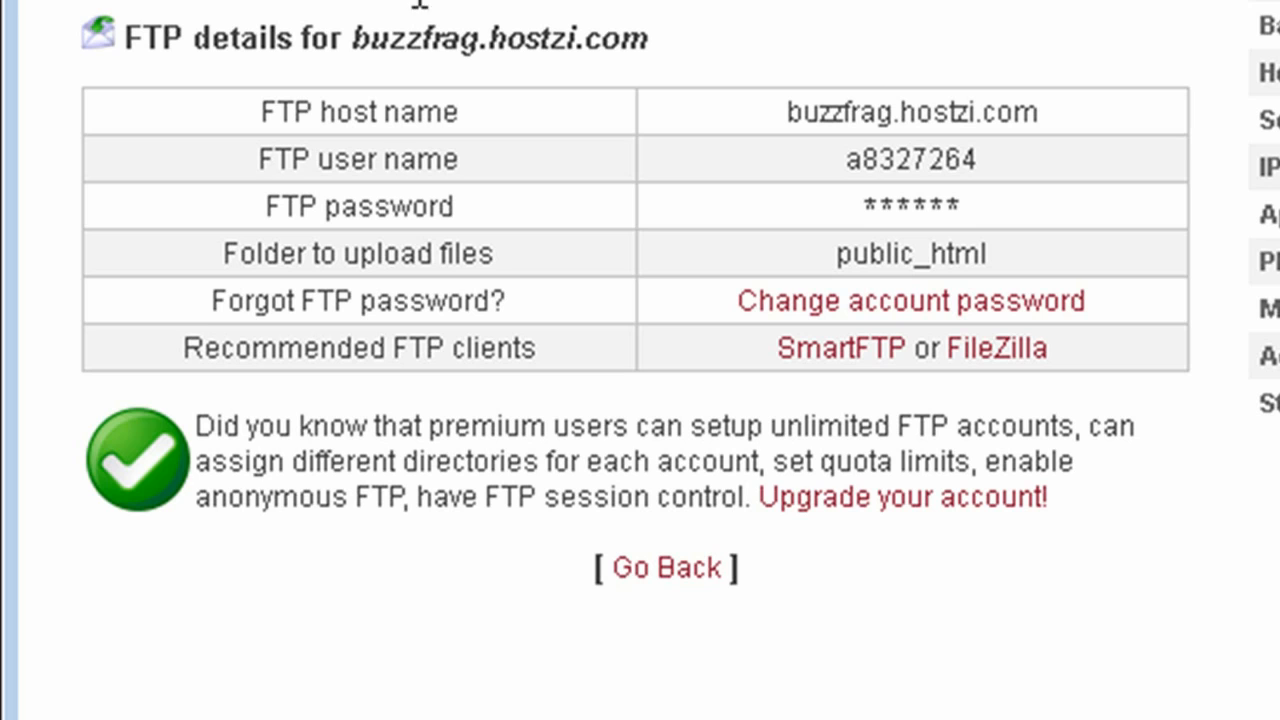
{"action": "mouse_move", "coordinate": [1010, 356]}
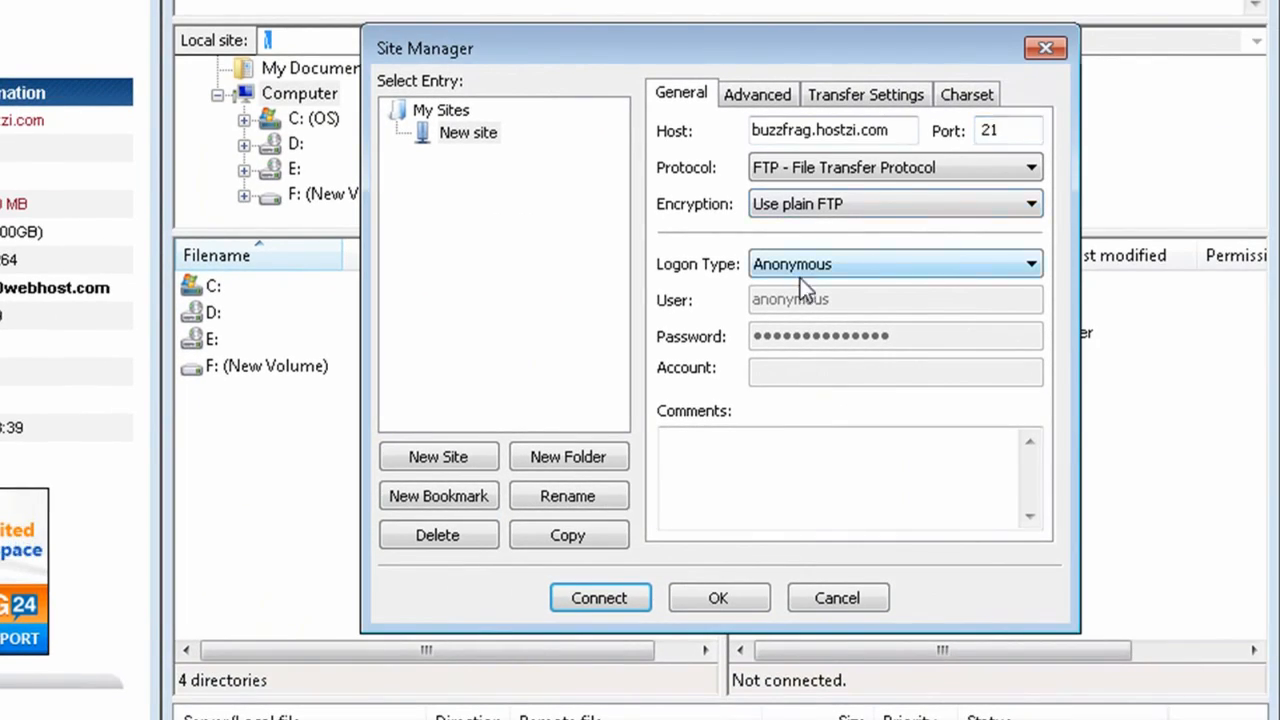
Step: Connect with Normal logon to buzzfrag.hostzi.com and enter the remote public_html folder
{"action": "left_click", "coordinate": [892, 264]}
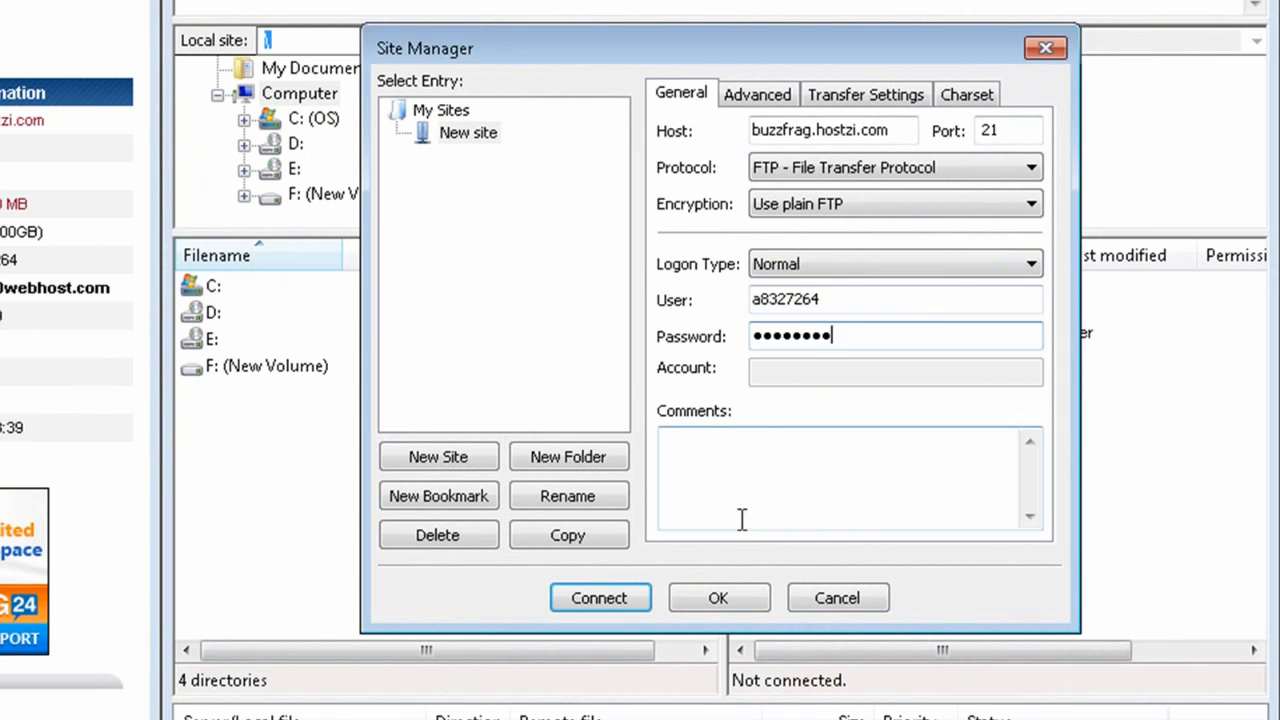
{"action": "left_click", "coordinate": [600, 596]}
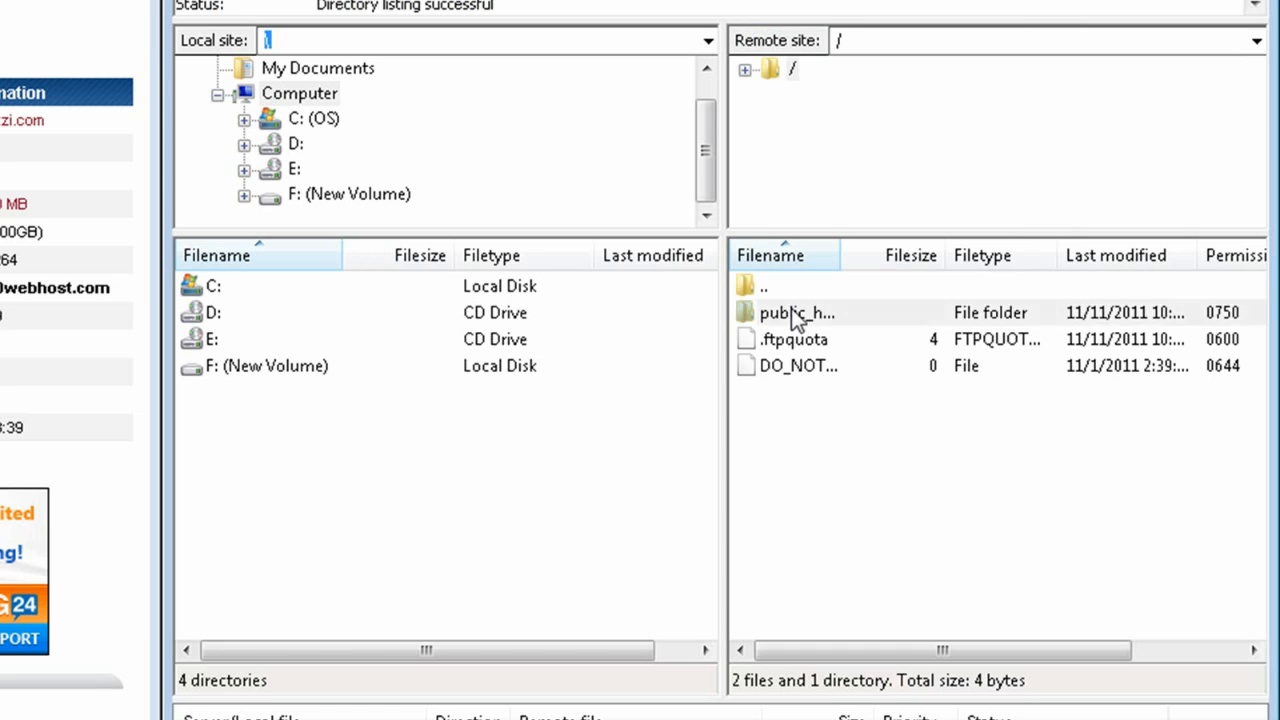
{"action": "double_click", "coordinate": [796, 312]}
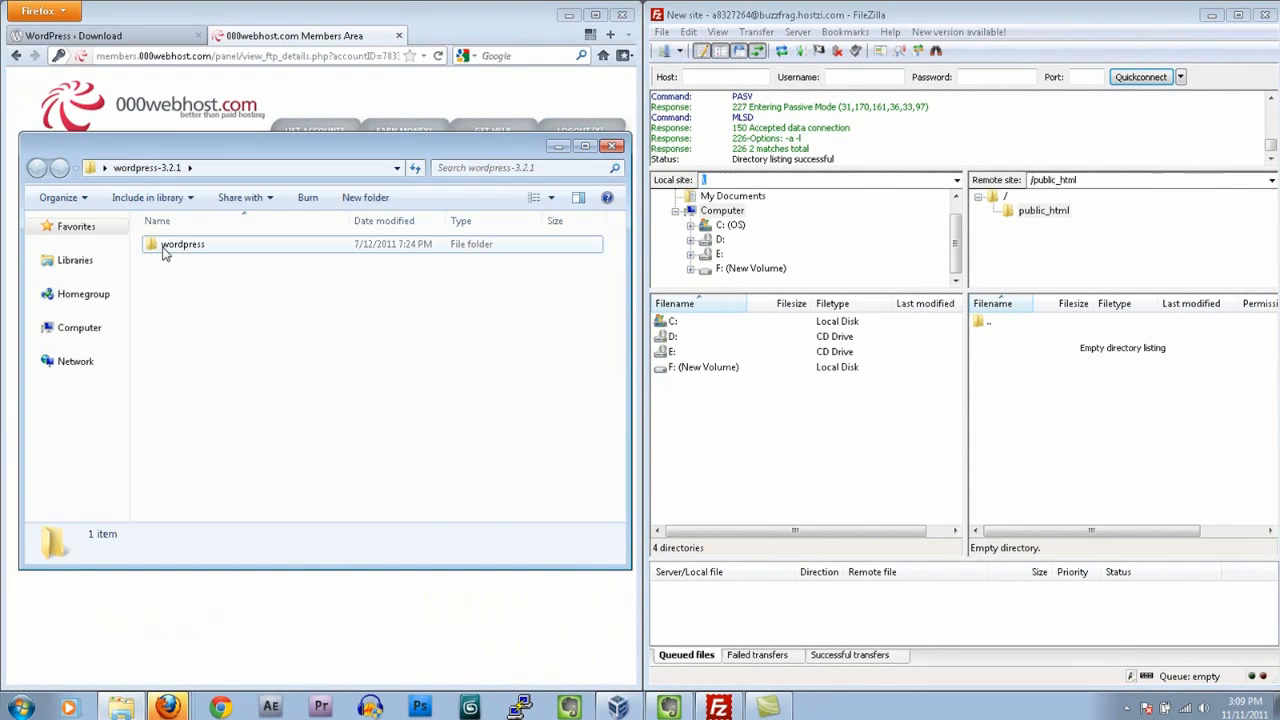
Step: Select all files inside the extracted wordpress folder
{"action": "double_click", "coordinate": [184, 244]}
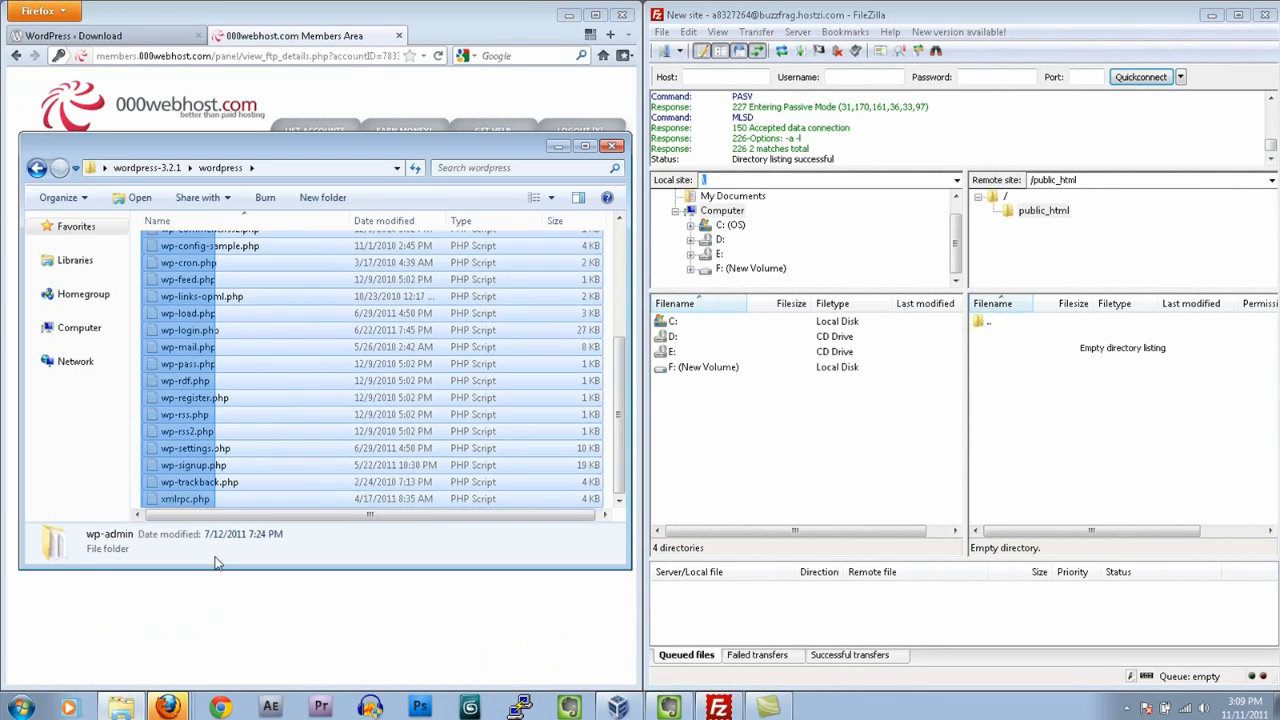
{"action": "key", "text": "ctrl+a"}
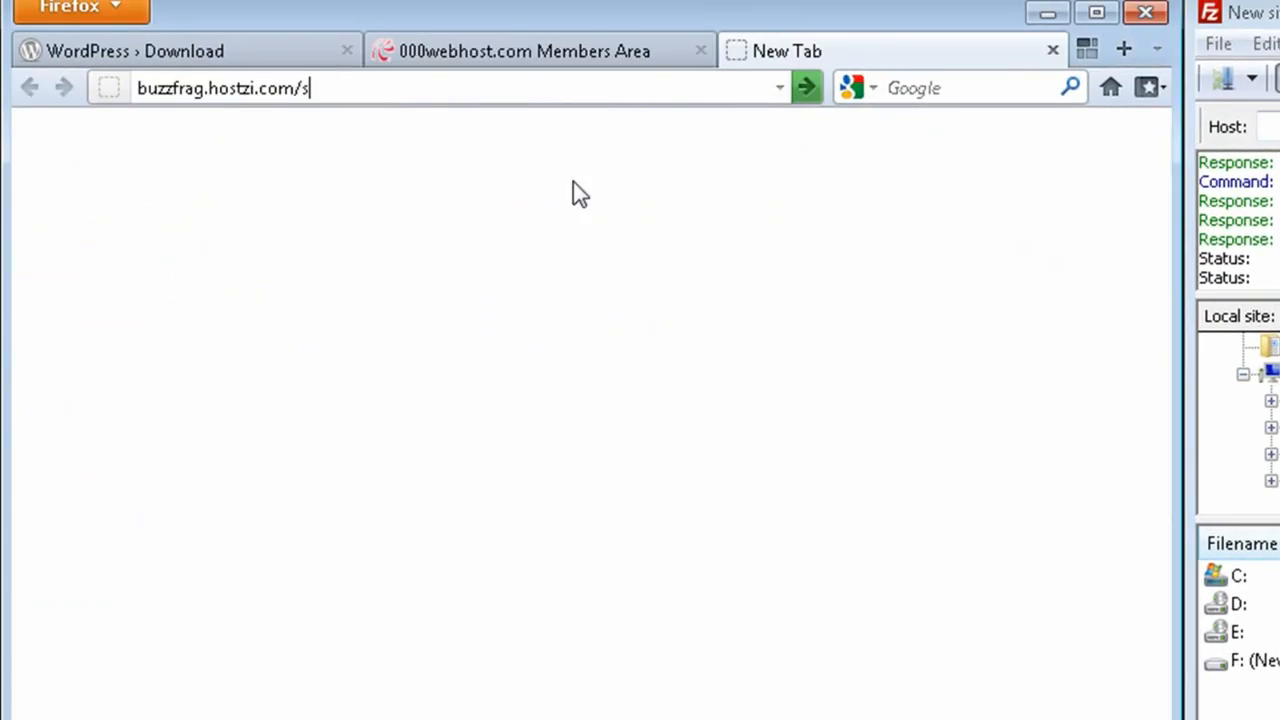
Step: Go to buzzfrag.hostzi.com/wp-admin/install and start creating the configuration file
{"action": "type", "text": "wp-admin"}
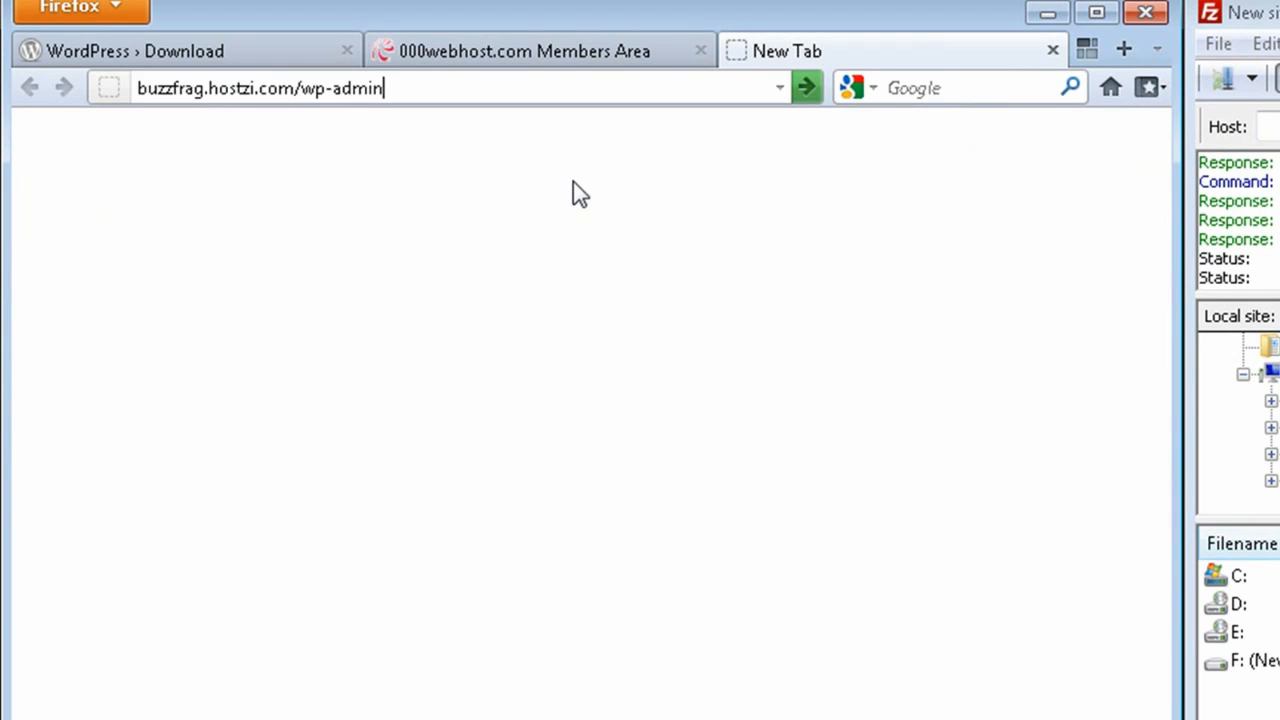
{"action": "type", "text": "/install.php"}
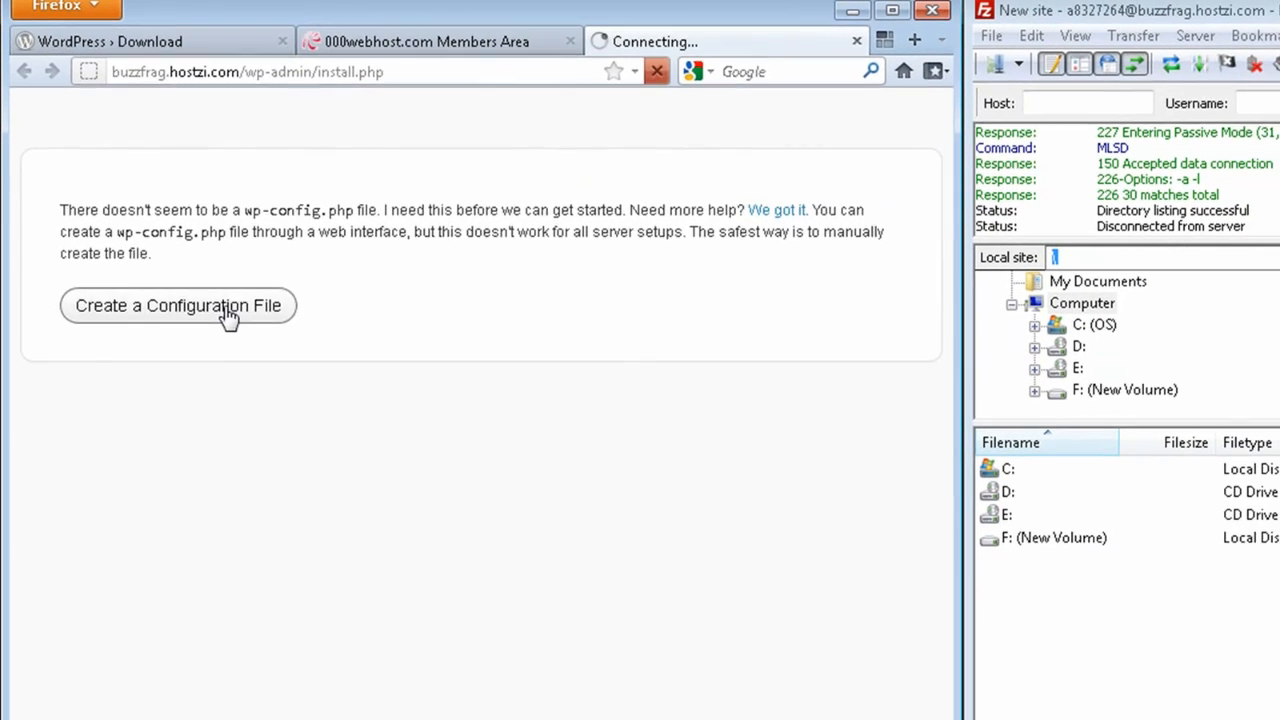
{"action": "left_click", "coordinate": [176, 304]}
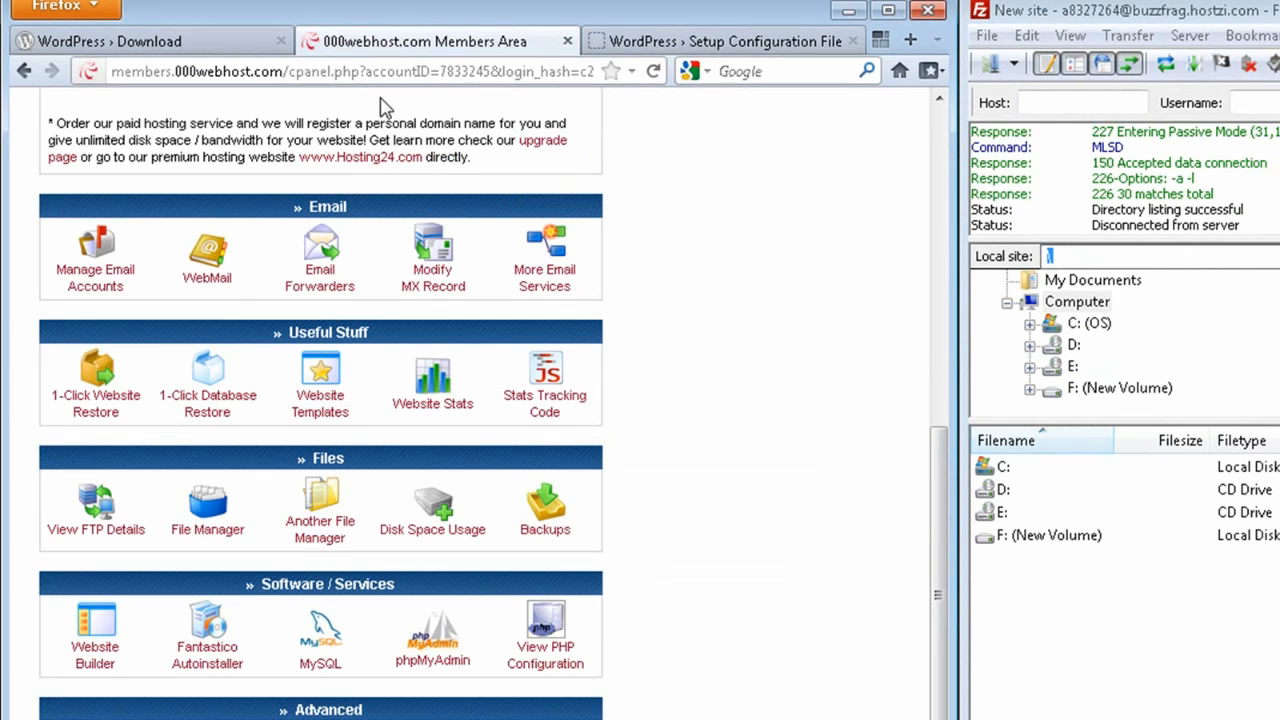
{"action": "mouse_move", "coordinate": [336, 650]}
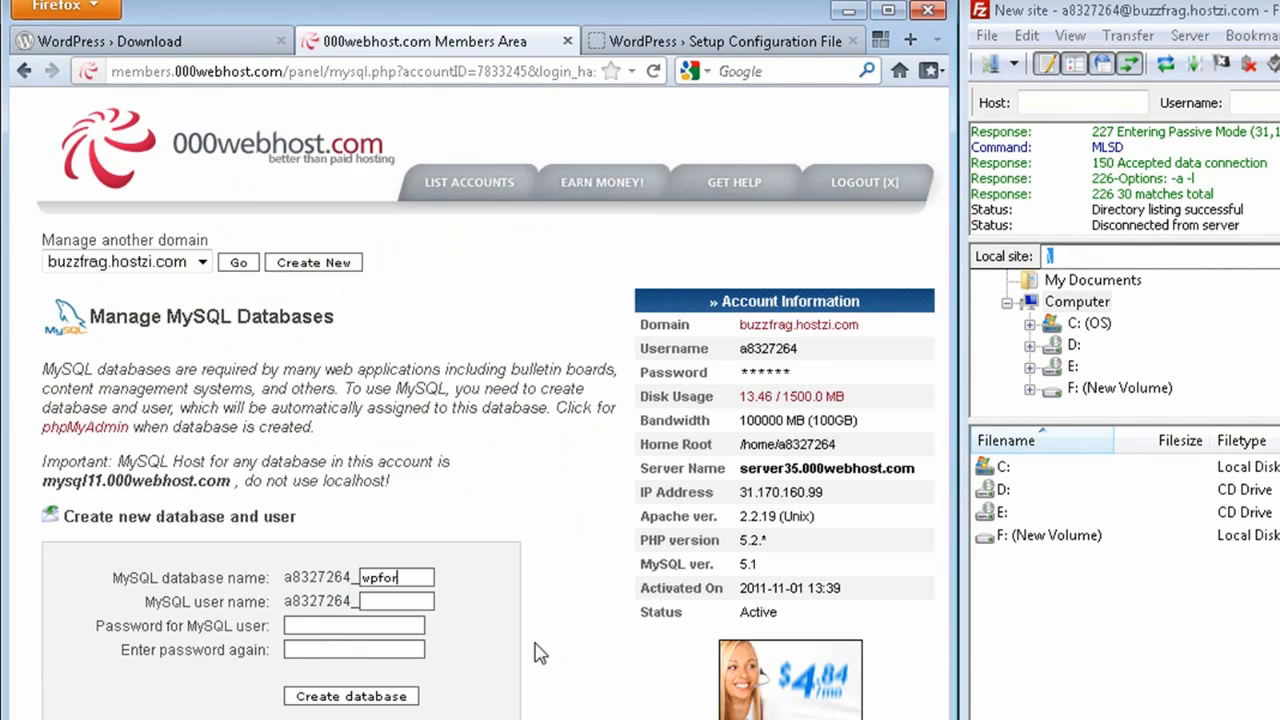
Step: Create the wpforum MySQL database and user, copy its host, and return to the WordPress setup
{"action": "type", "text": "wpforum"}
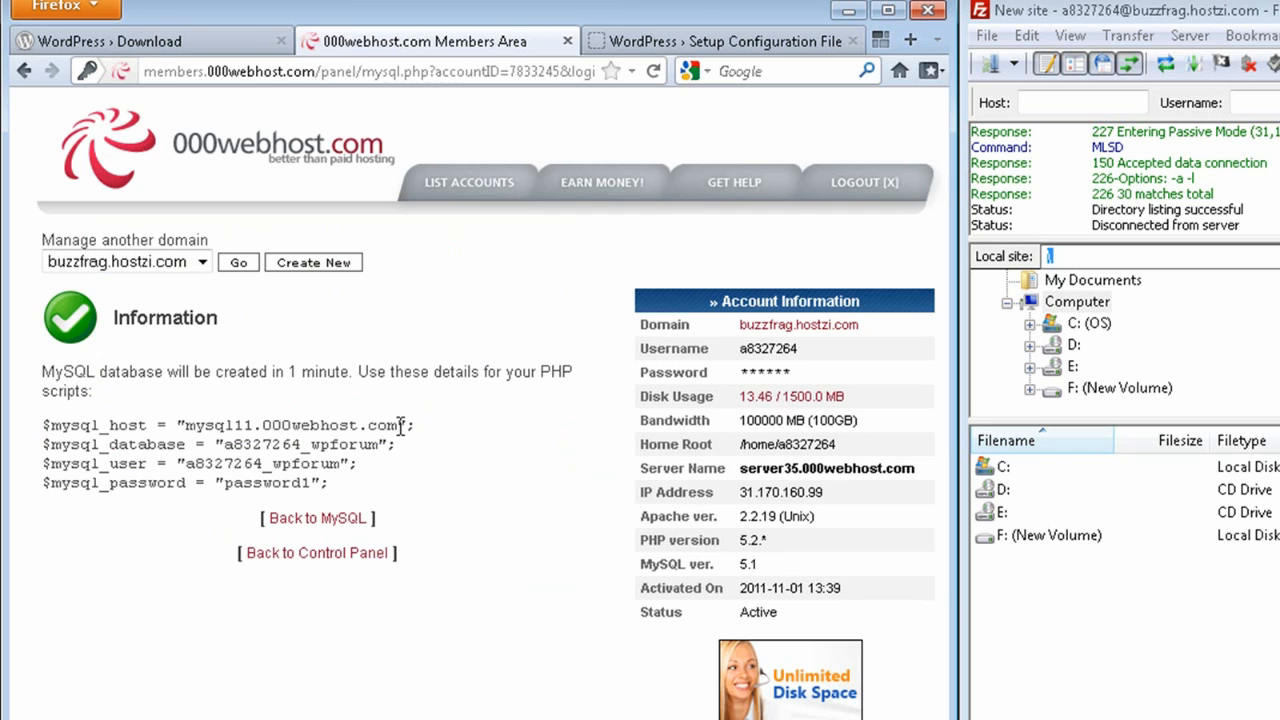
{"action": "double_click", "coordinate": [290, 424]}
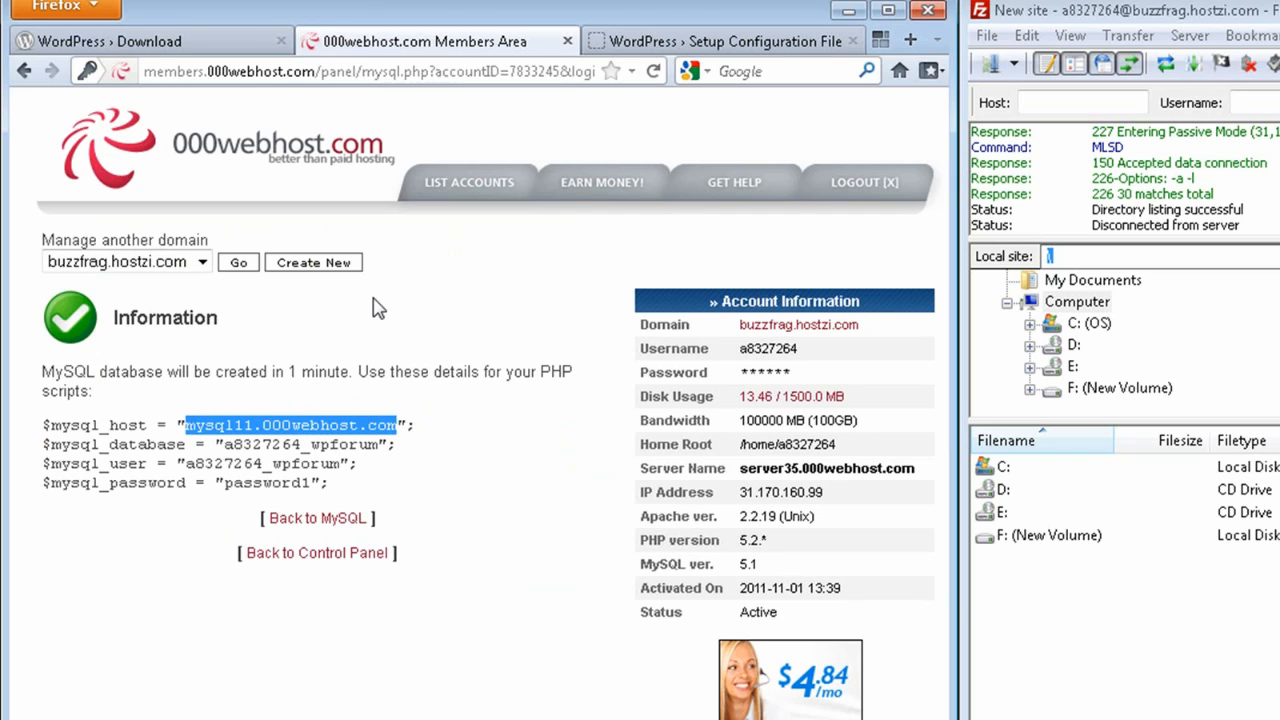
{"action": "left_click", "coordinate": [722, 40]}
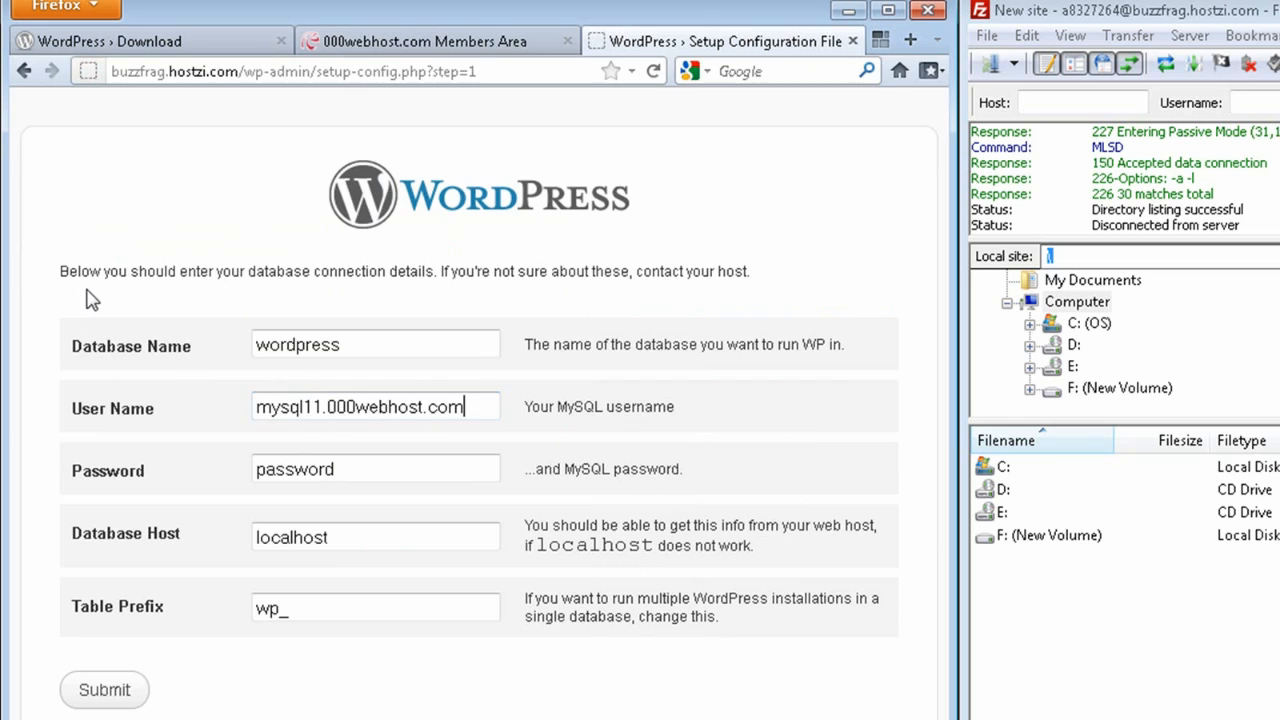
Step: Submit the wpforum database details with host mysql11.000webhost.com and prefix wp_abc123, then run the install
{"action": "left_click", "coordinate": [376, 536]}
{"action": "type", "text": "abc12"}
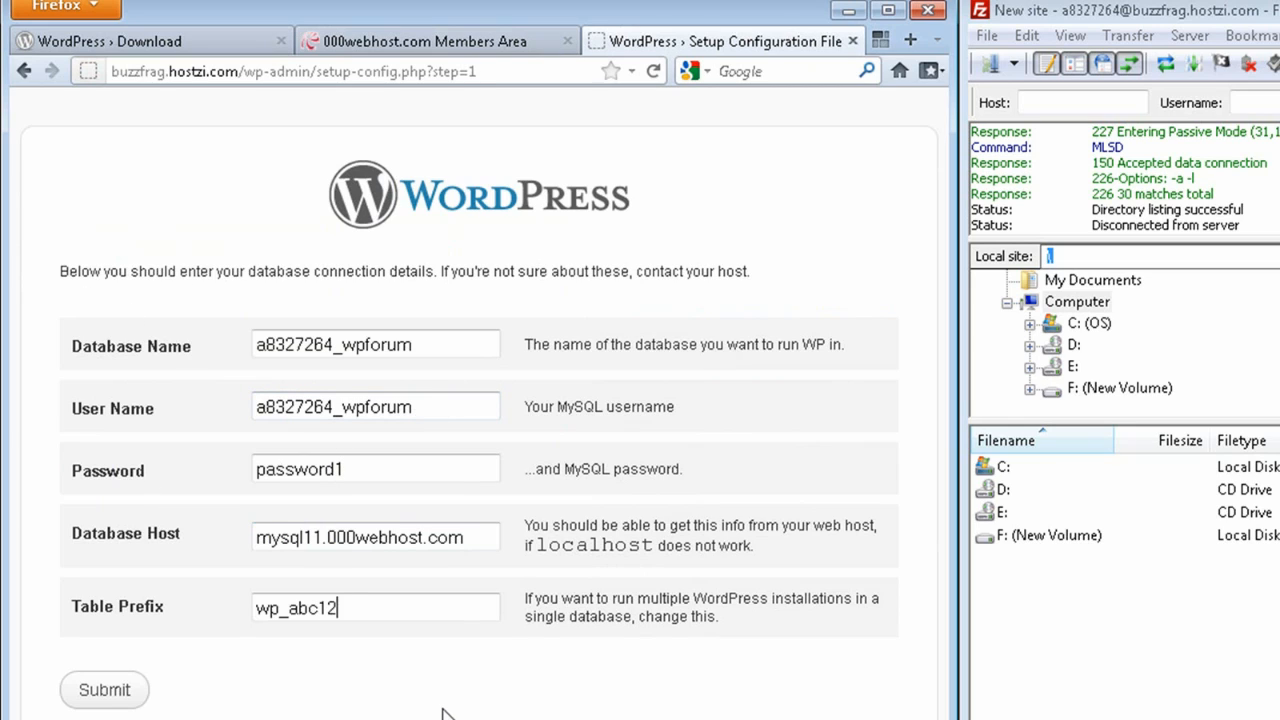
{"action": "type", "text": "3"}
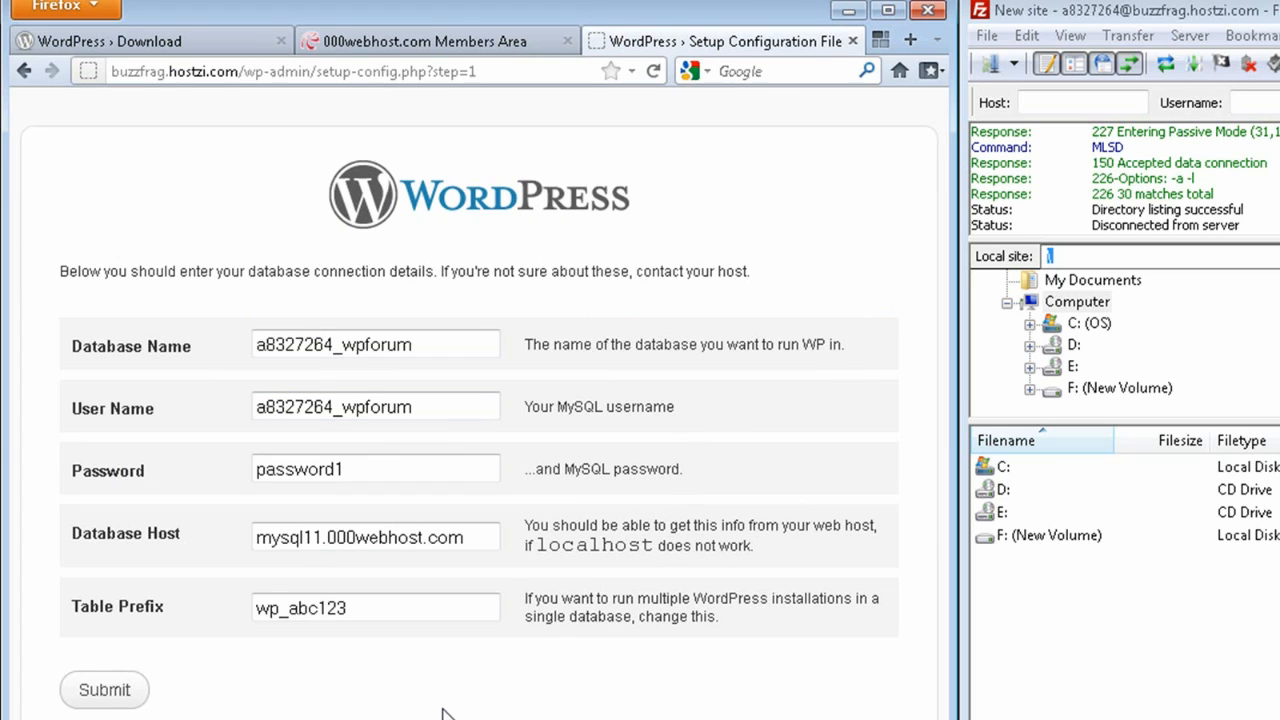
{"action": "left_click", "coordinate": [104, 688]}
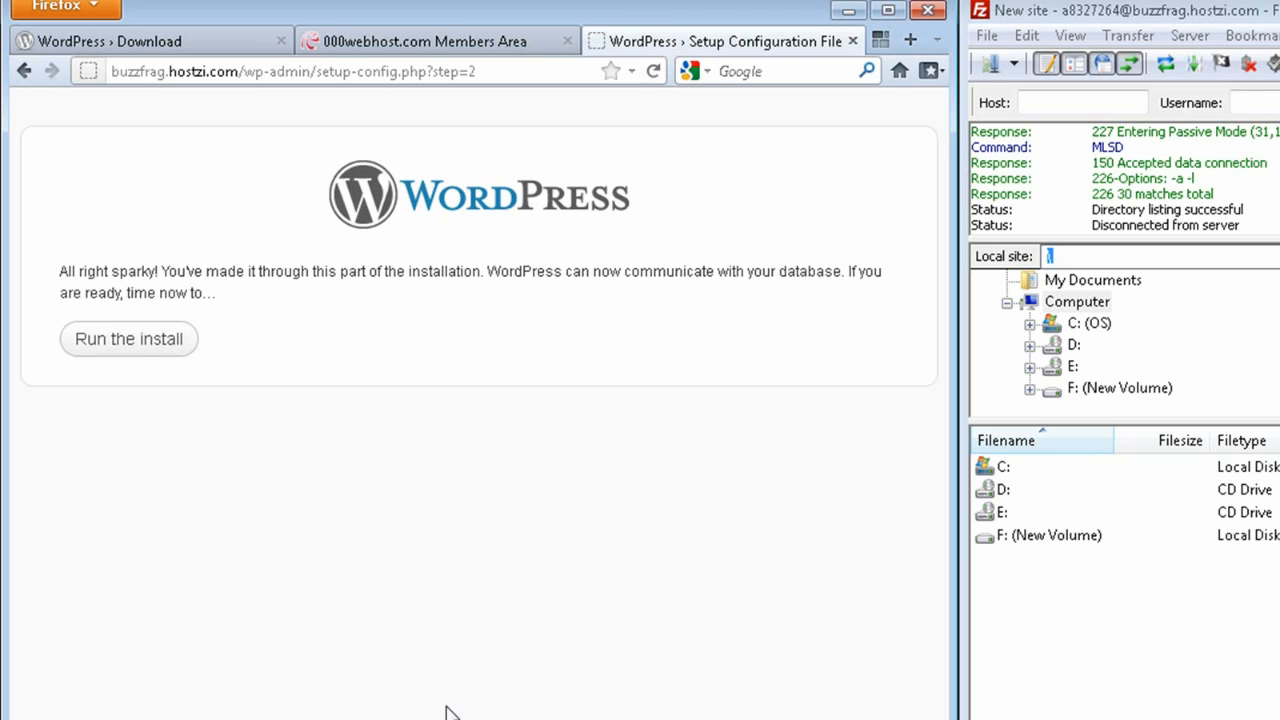
{"action": "left_click", "coordinate": [128, 338]}
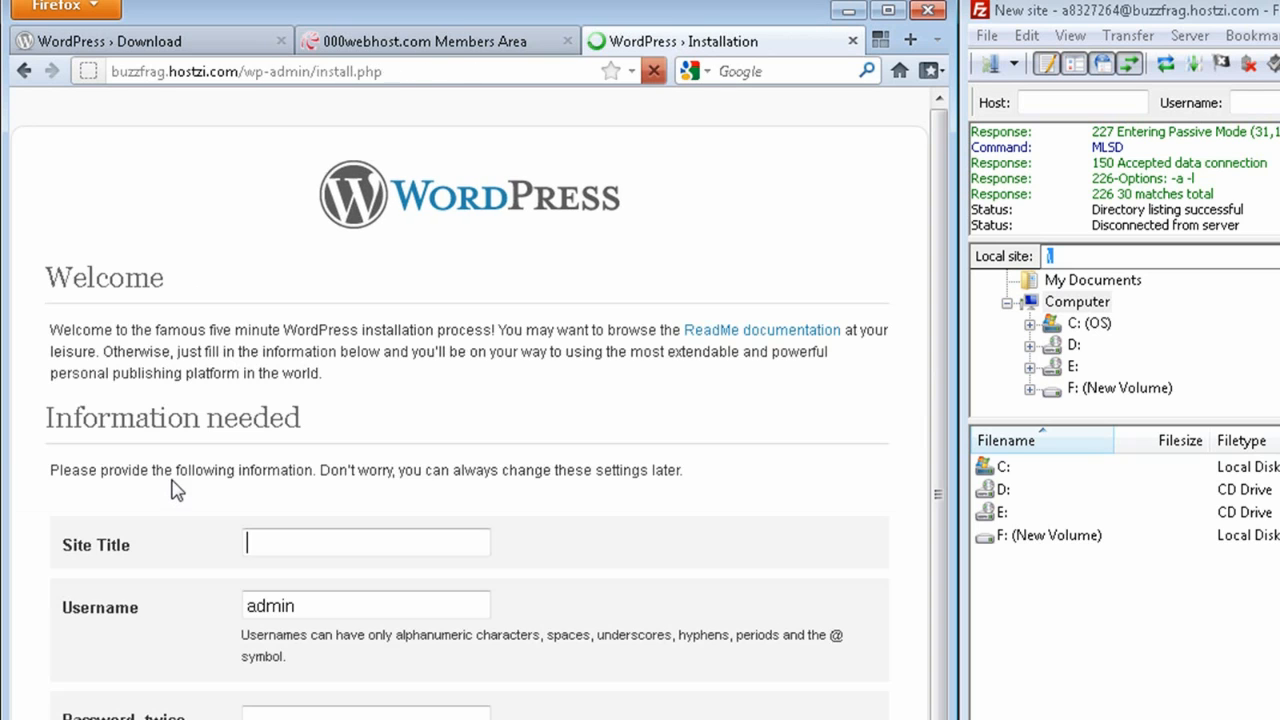
Step: Complete the BuzzFrag site details and log in to the new dashboard as admin
{"action": "scroll", "scroll_direction": "down", "scroll_amount": 3}
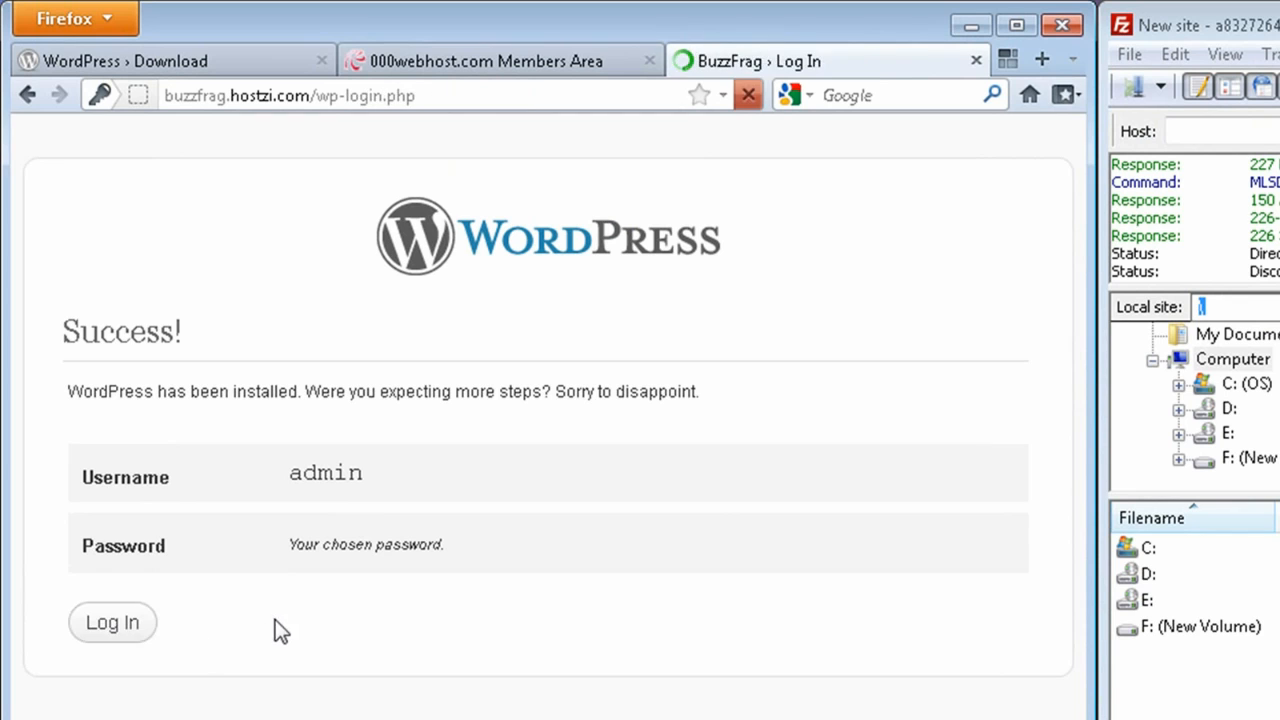
{"action": "left_click", "coordinate": [112, 622]}
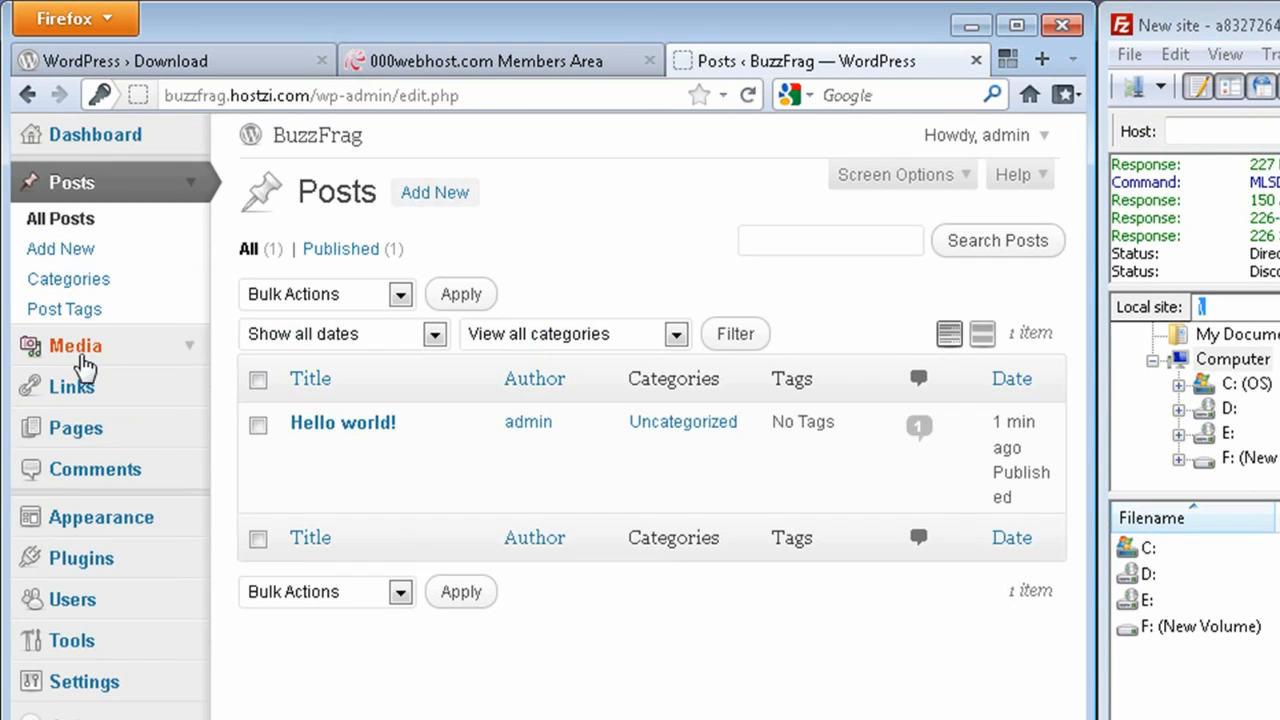
Step: Review the Pages list, then go to Settings > General
{"action": "left_click", "coordinate": [76, 428]}
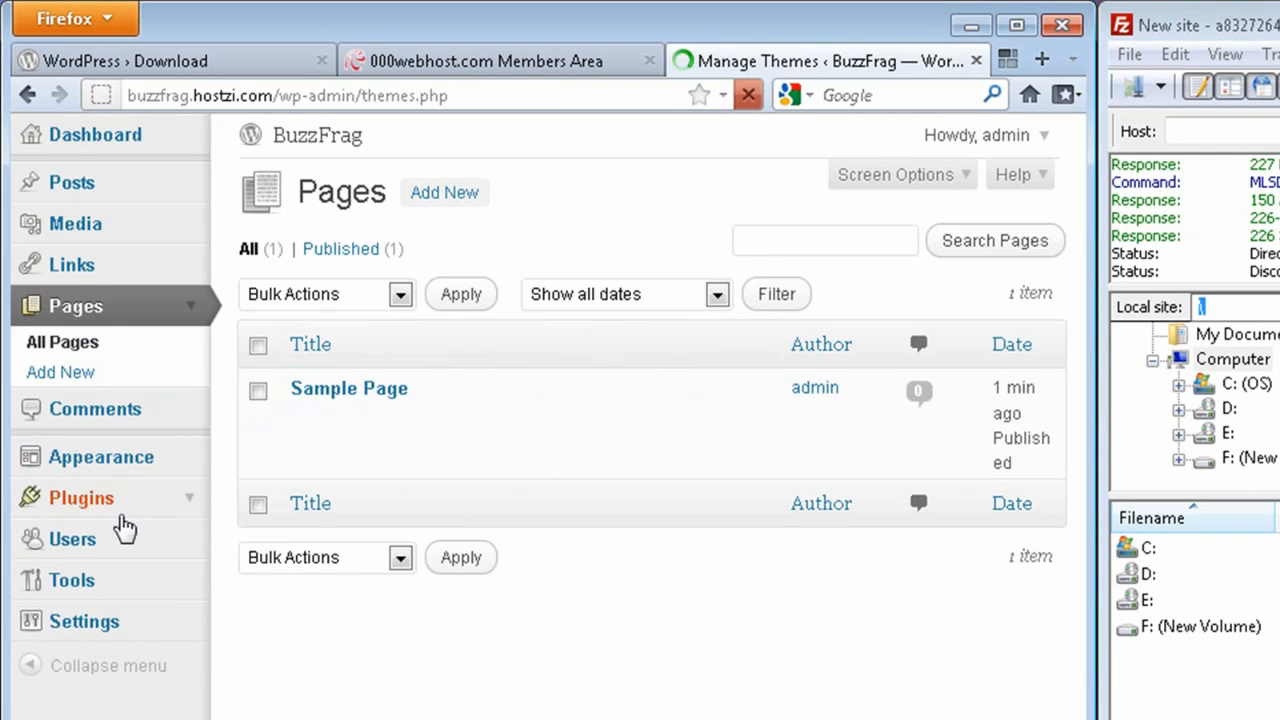
{"action": "left_click", "coordinate": [100, 456]}
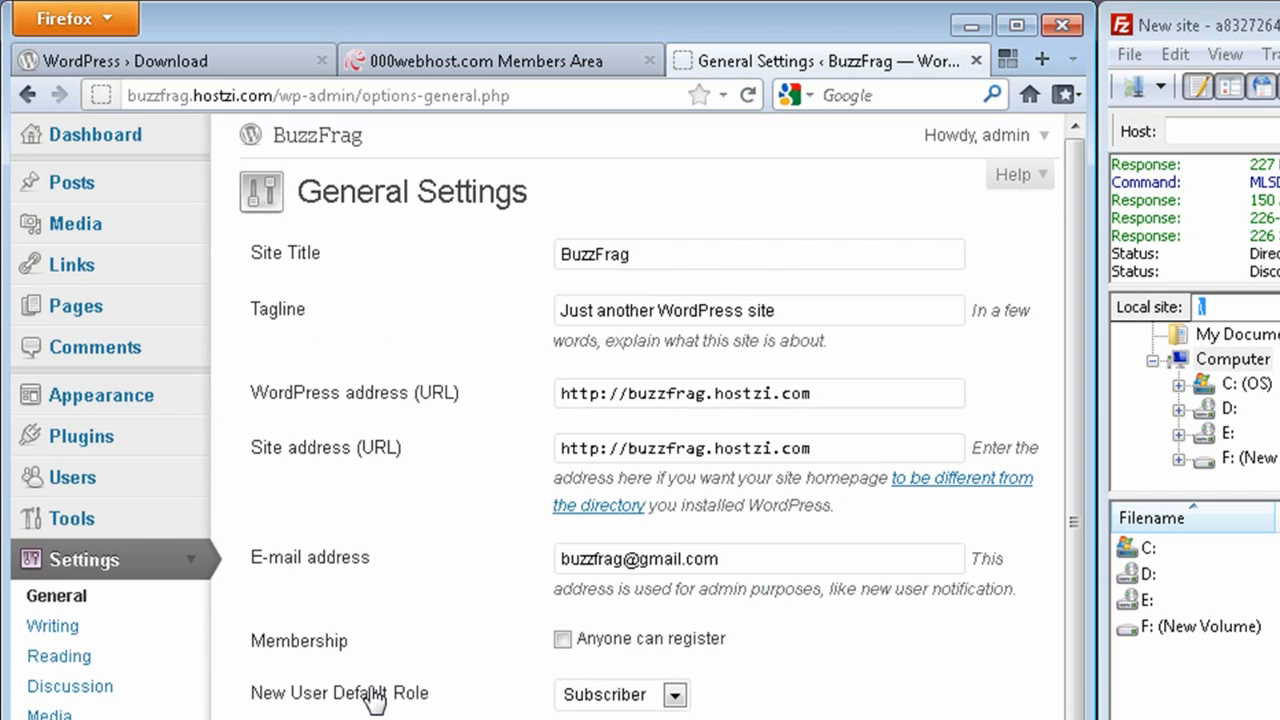
{"action": "mouse_move", "coordinate": [220, 284]}
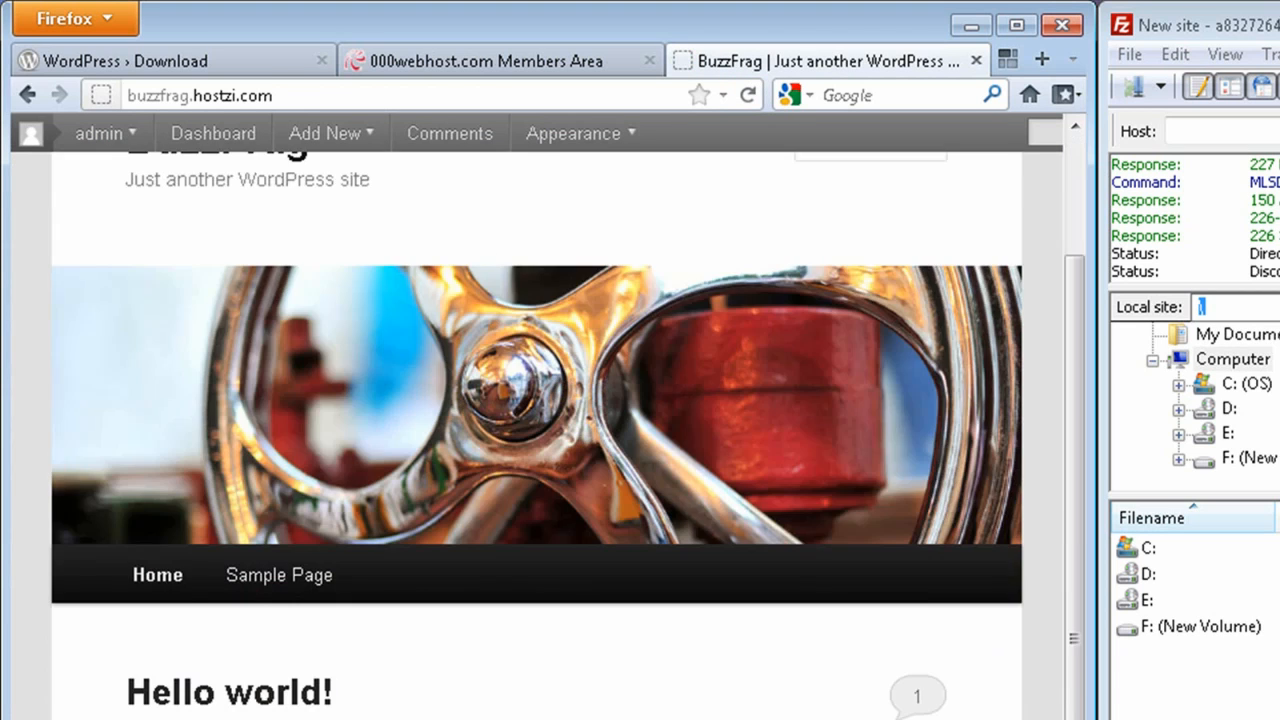
Step: Start a new post 'How To Hack The Nook Color' with the Nook Color intro text
{"action": "scroll", "scroll_direction": "down", "scroll_amount": 3}
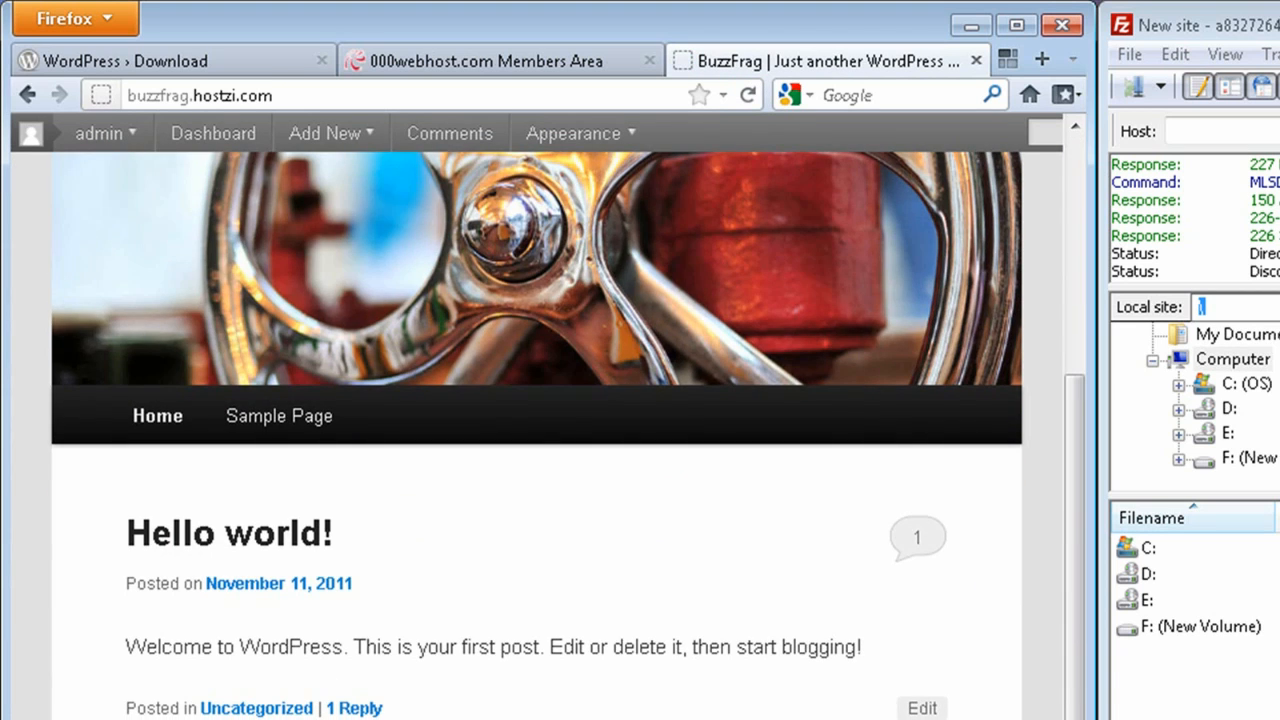
{"action": "scroll", "scroll_direction": "up", "scroll_amount": 3}
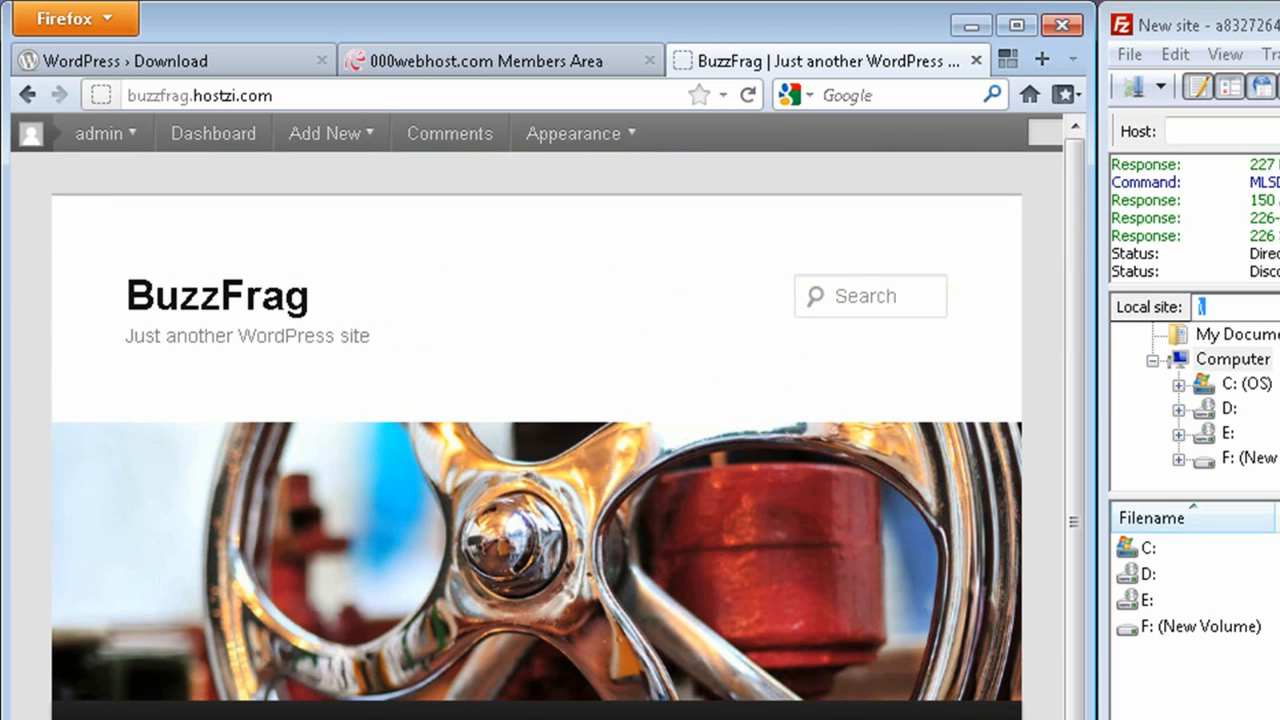
{"action": "mouse_move", "coordinate": [24, 94]}
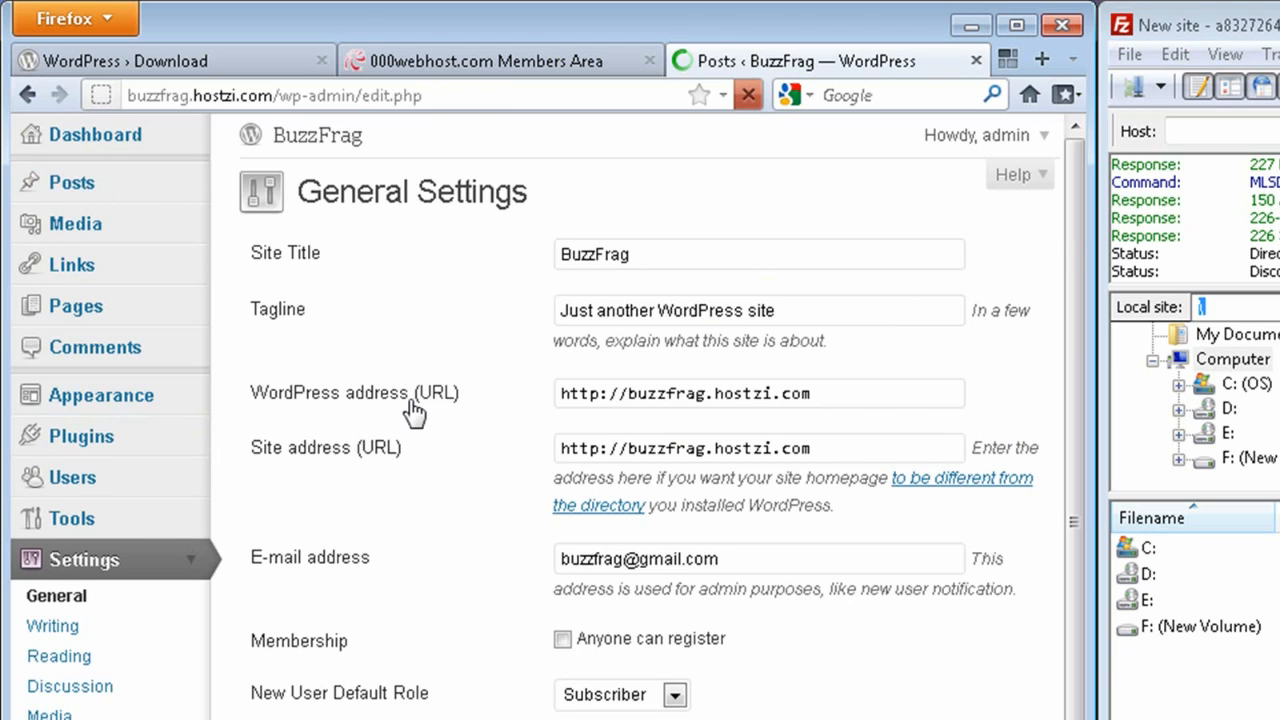
{"action": "left_click", "coordinate": [72, 182]}
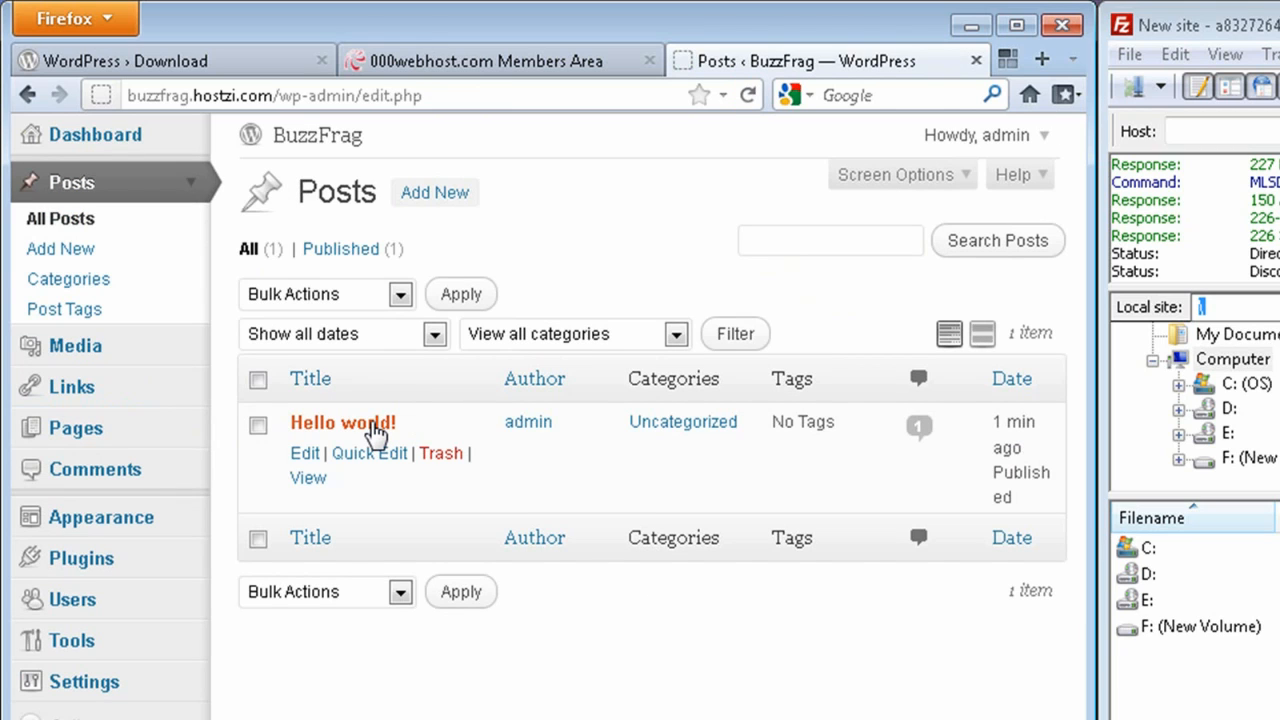
{"action": "mouse_move", "coordinate": [614, 496]}
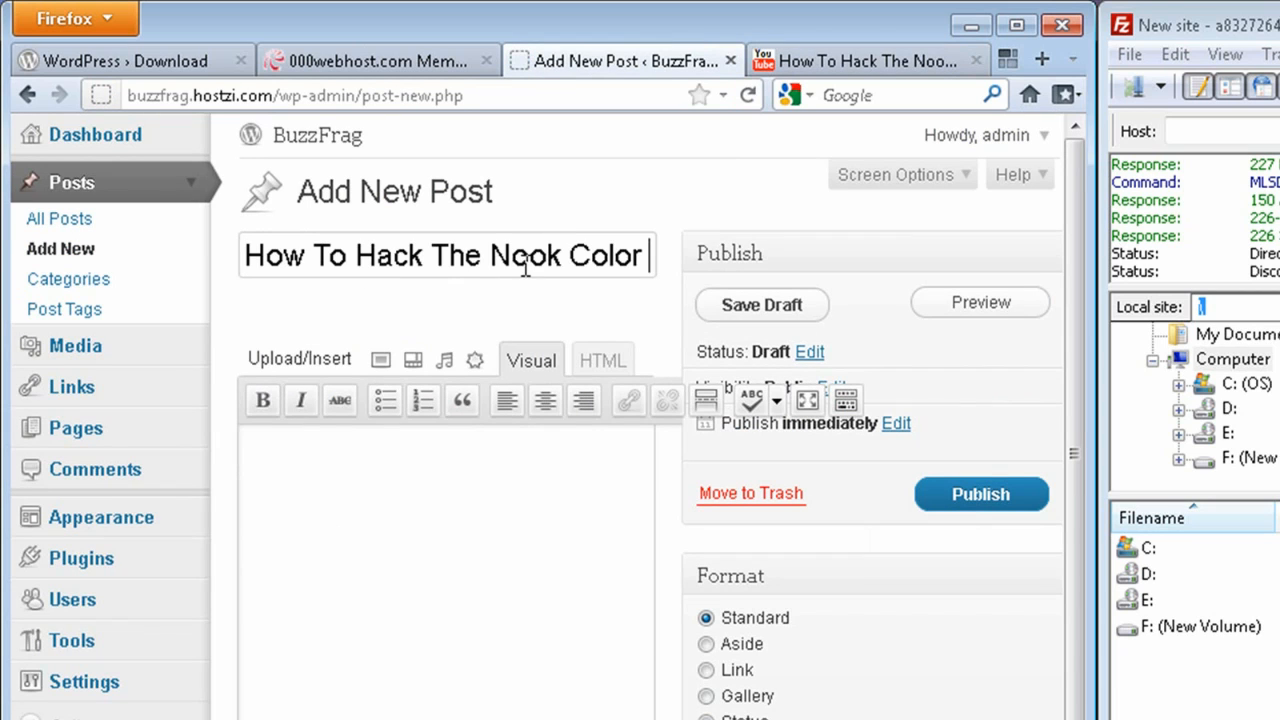
{"action": "type", "text": "Take a Nook Color from Barnes & Nobel and turn tablet with some pretty amazing features."}
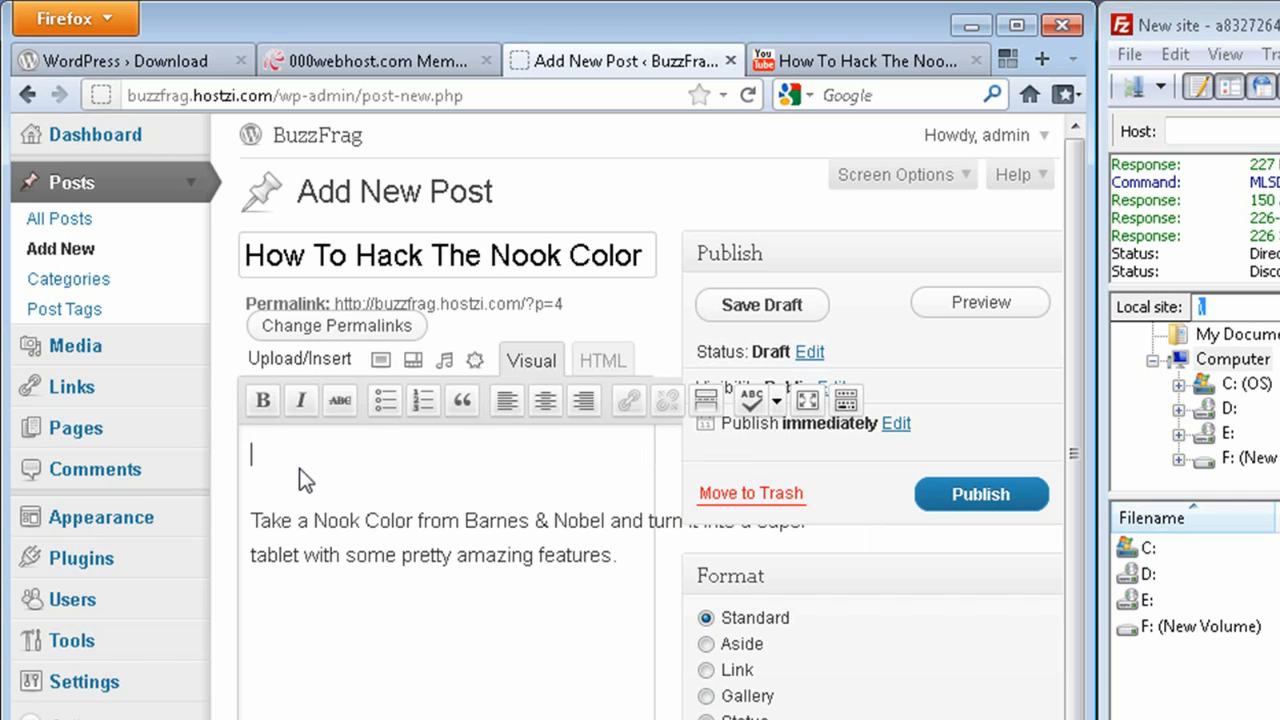
{"action": "mouse_move", "coordinate": [470, 378]}
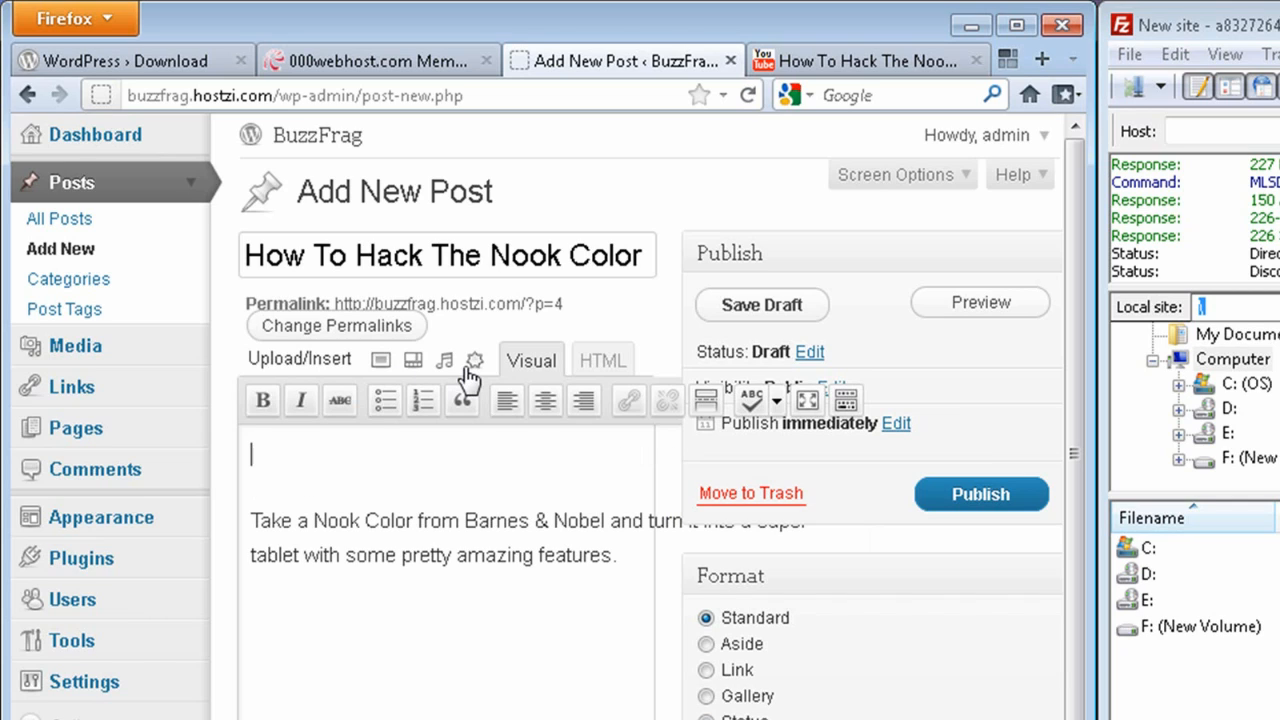
{"action": "mouse_move", "coordinate": [444, 364]}
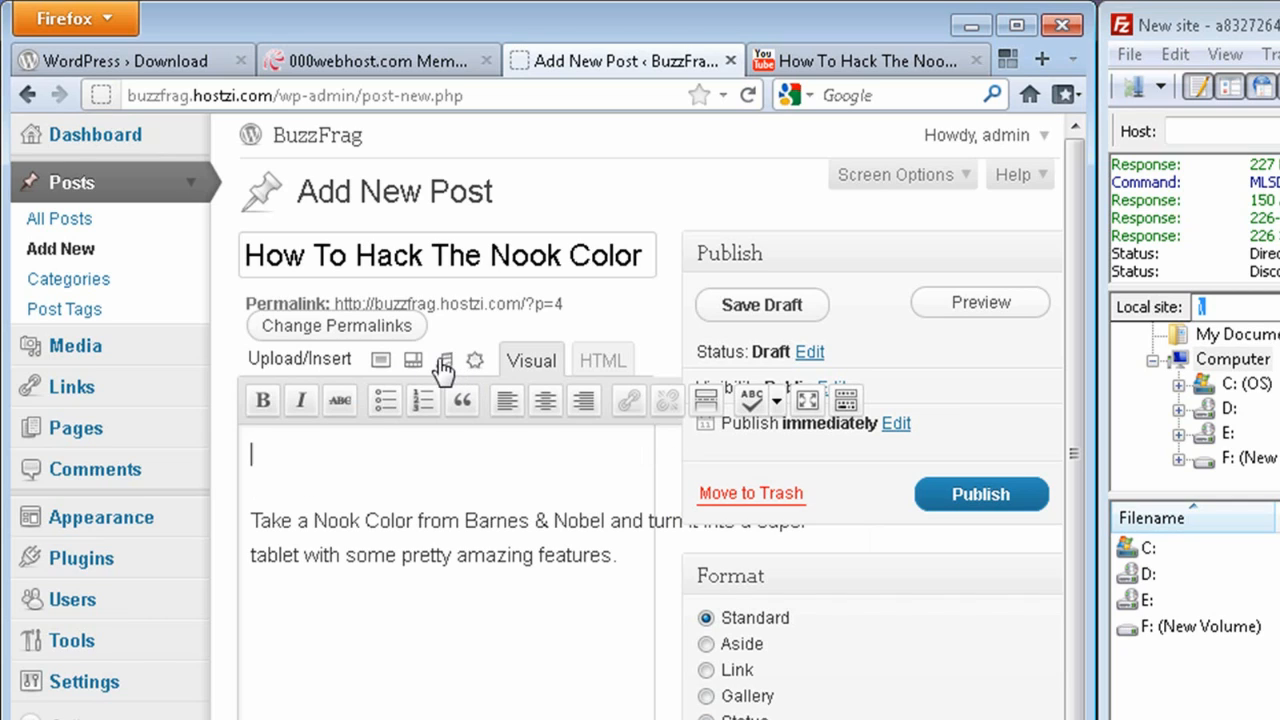
Step: Insert the YouTube video into the post from its URL
{"action": "left_click", "coordinate": [444, 360]}
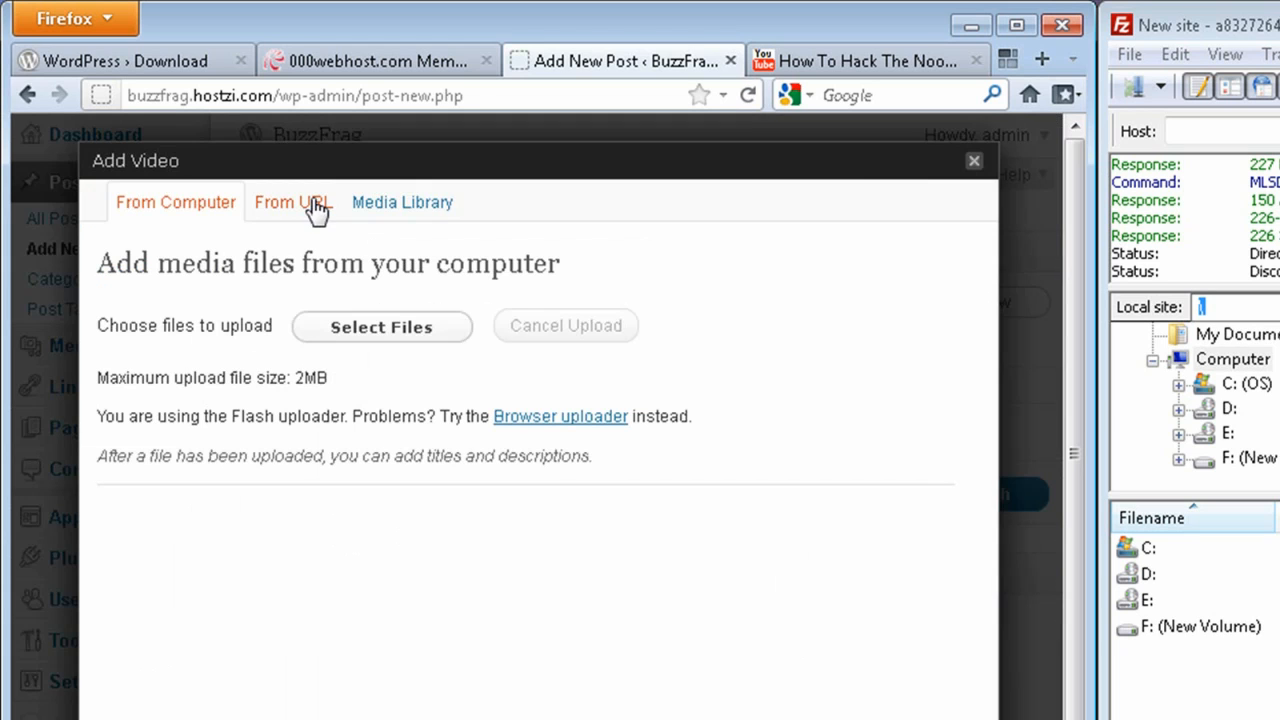
{"action": "left_click", "coordinate": [292, 202]}
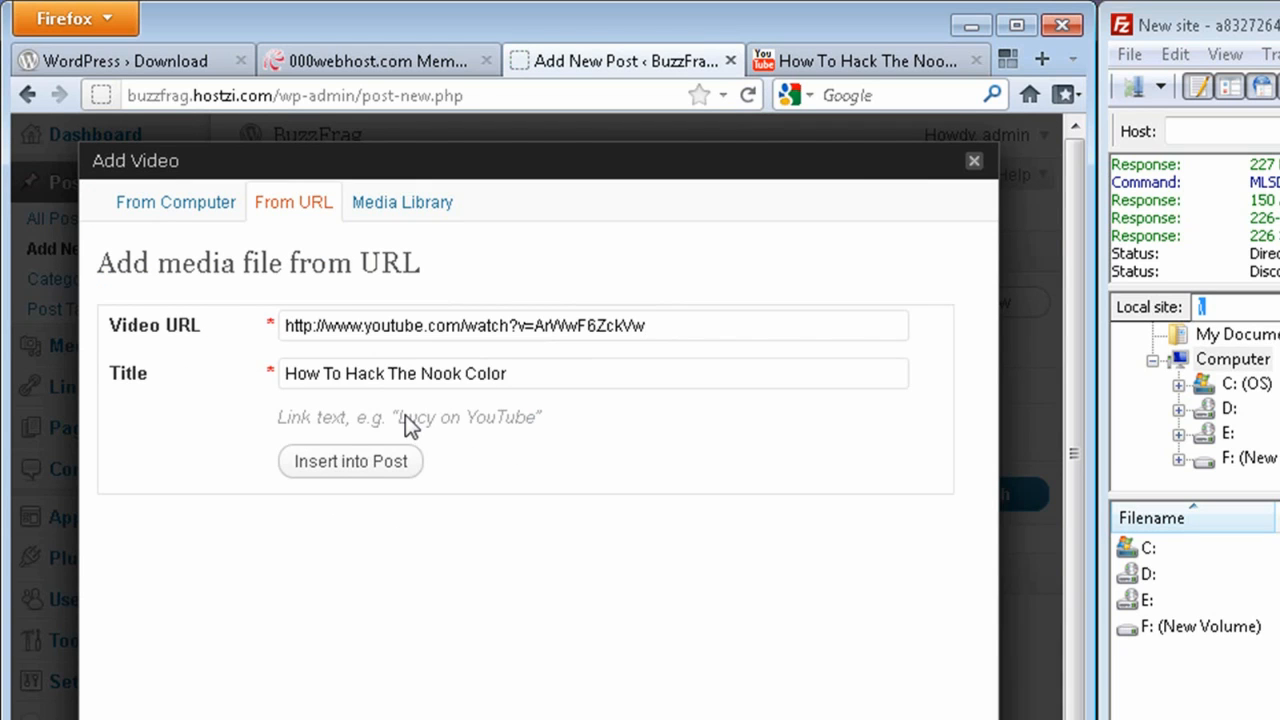
{"action": "left_click", "coordinate": [350, 460]}
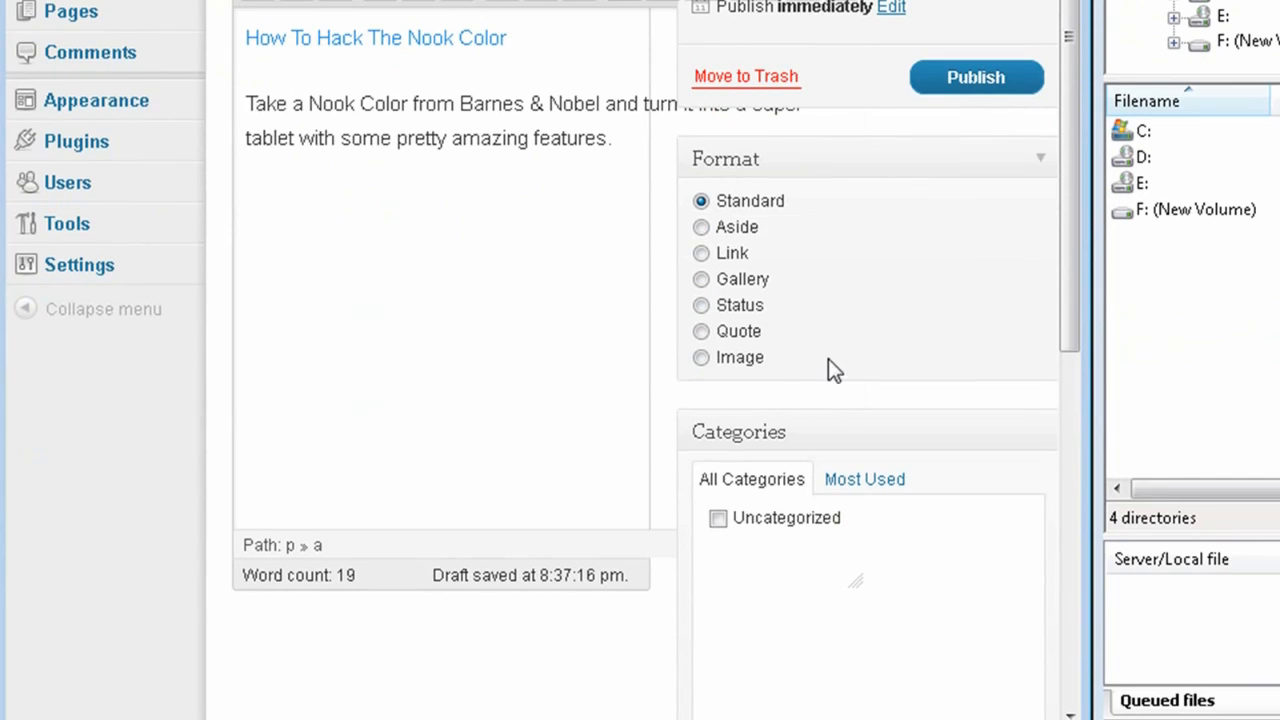
Step: Create the Hardware Hacks category for the post and add tags nook, color, hardware, hack
{"action": "left_click", "coordinate": [768, 504]}
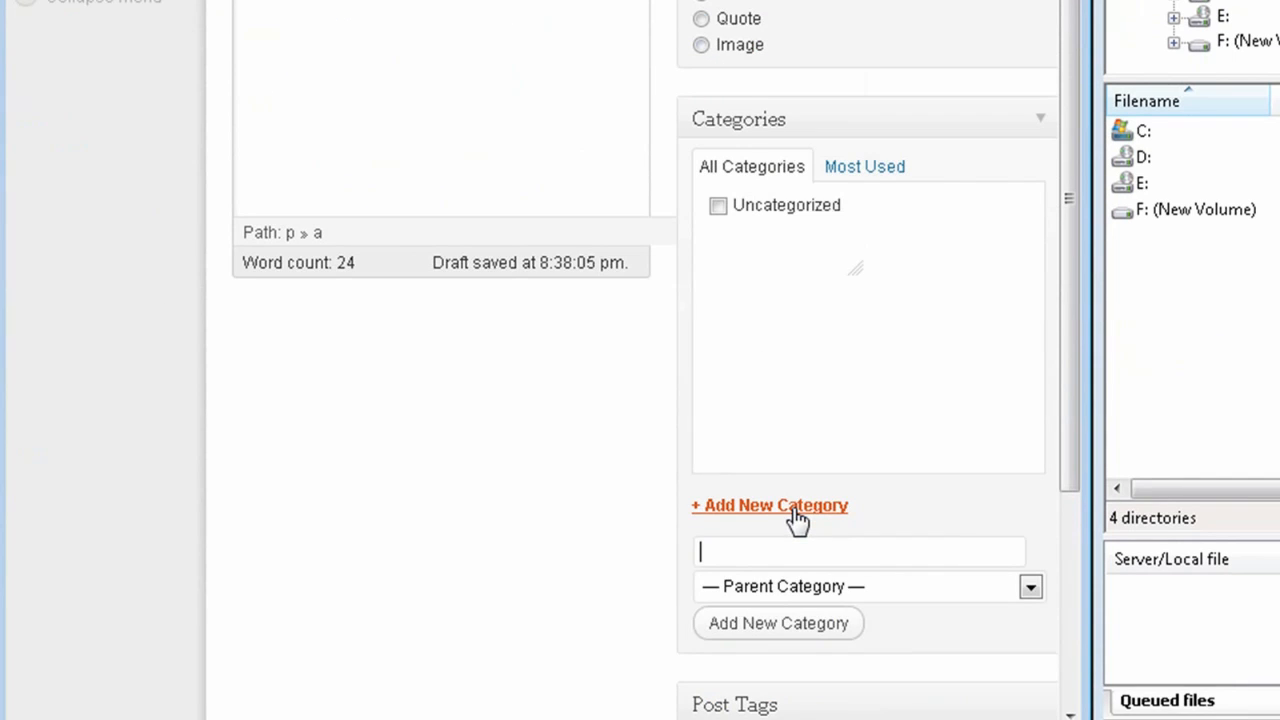
{"action": "type", "text": "Hardware Hacks"}
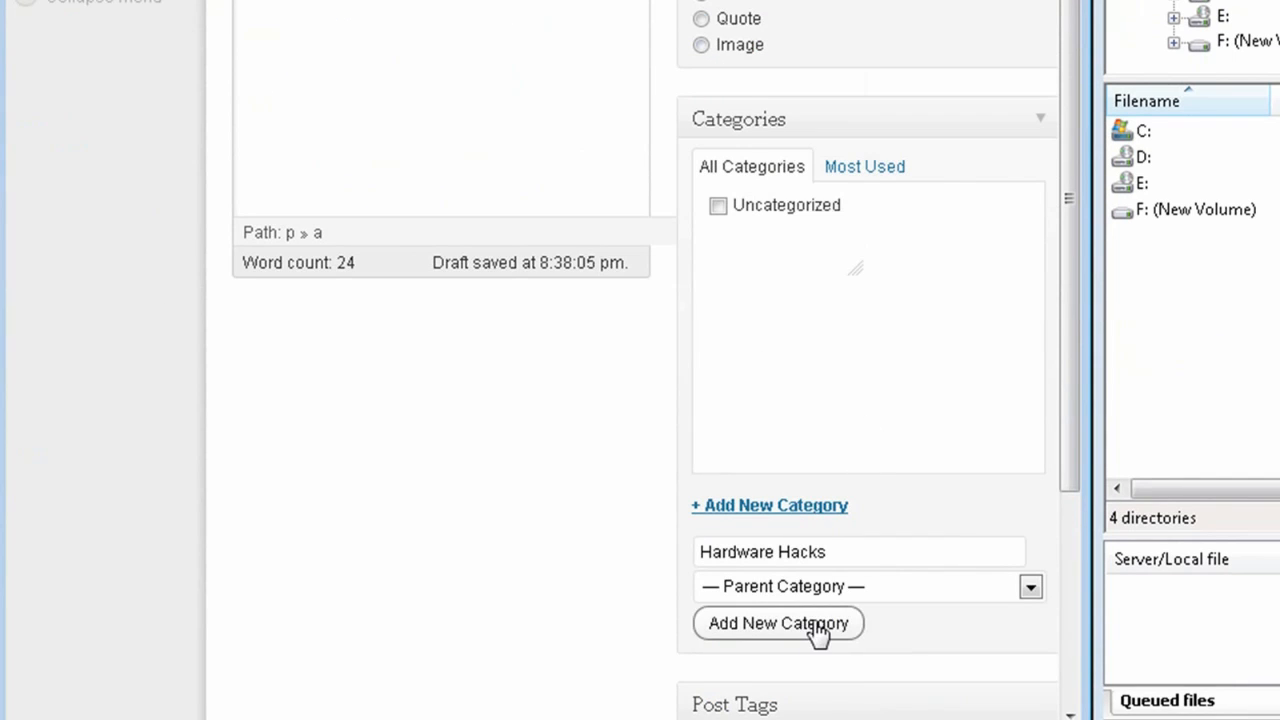
{"action": "scroll", "scroll_direction": "down", "scroll_amount": 3}
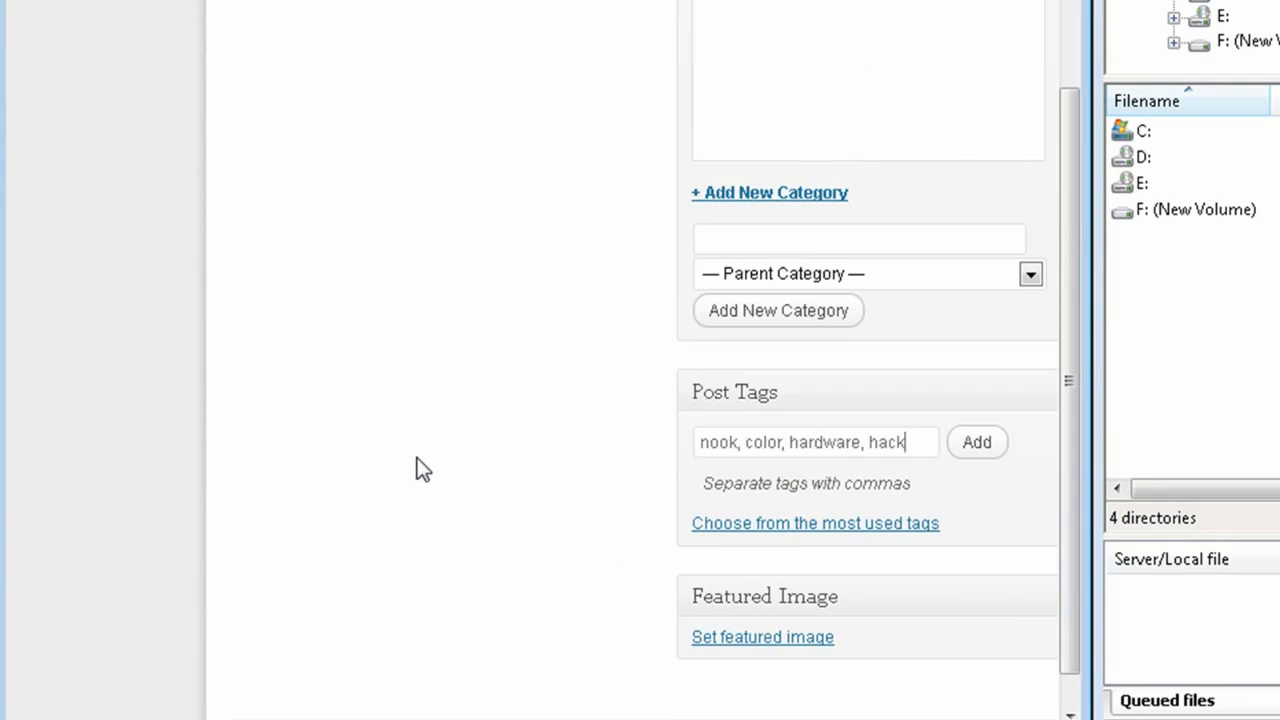
{"action": "left_click", "coordinate": [976, 442]}
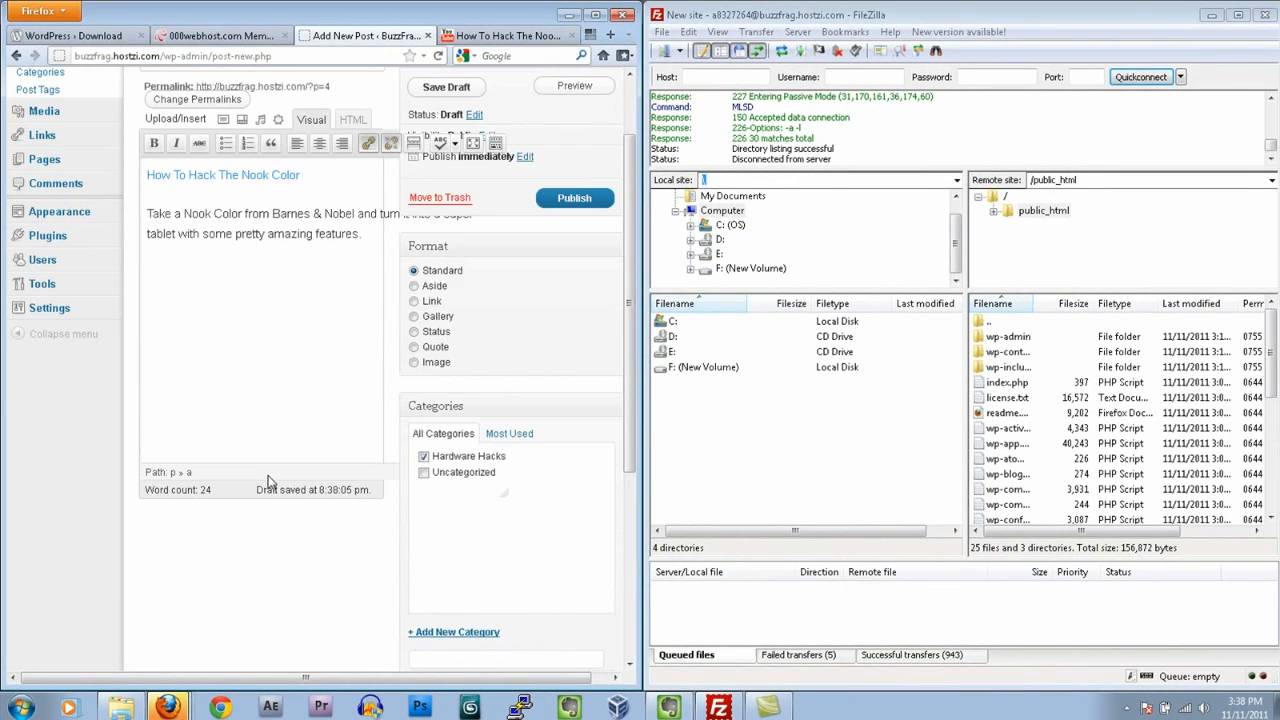
Step: Publish the How To Hack The Nook Color post and go to the site's Pages list
{"action": "left_click", "coordinate": [574, 198]}
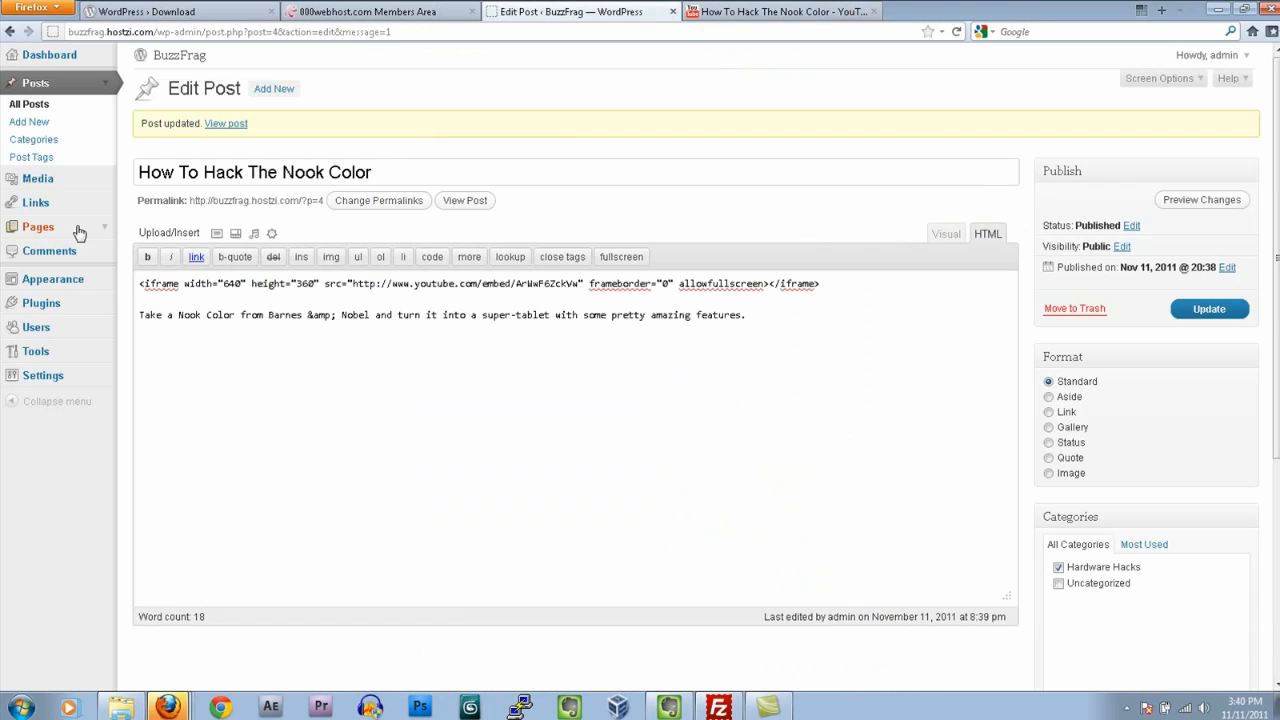
{"action": "left_click", "coordinate": [38, 226]}
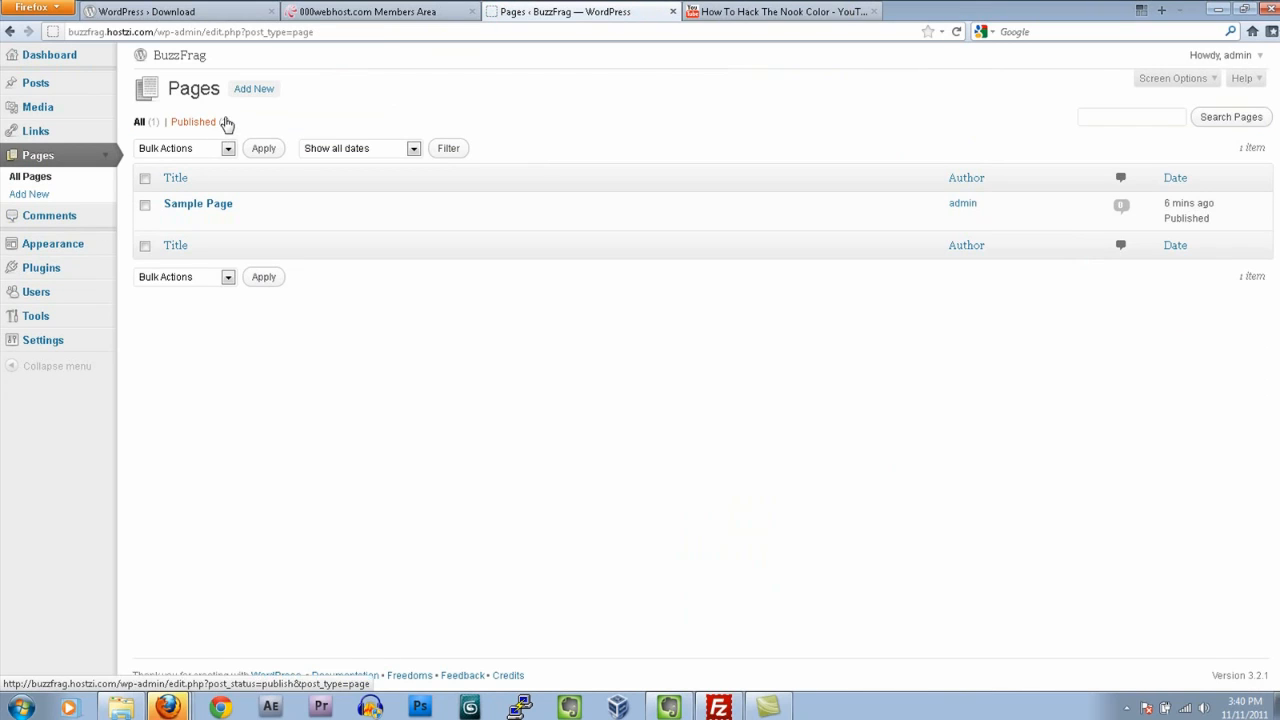
{"action": "mouse_move", "coordinate": [264, 84]}
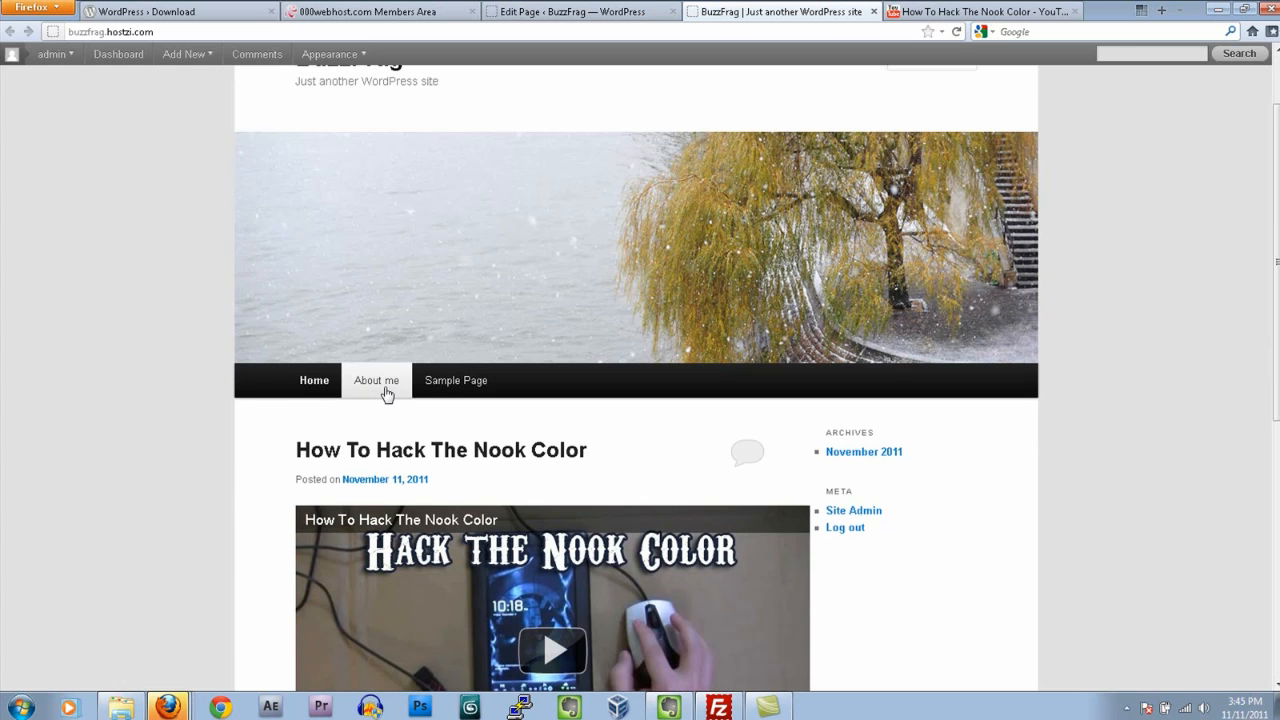
Step: Review the live About me page top to bottom, then return to its editor
{"action": "left_click", "coordinate": [376, 380]}
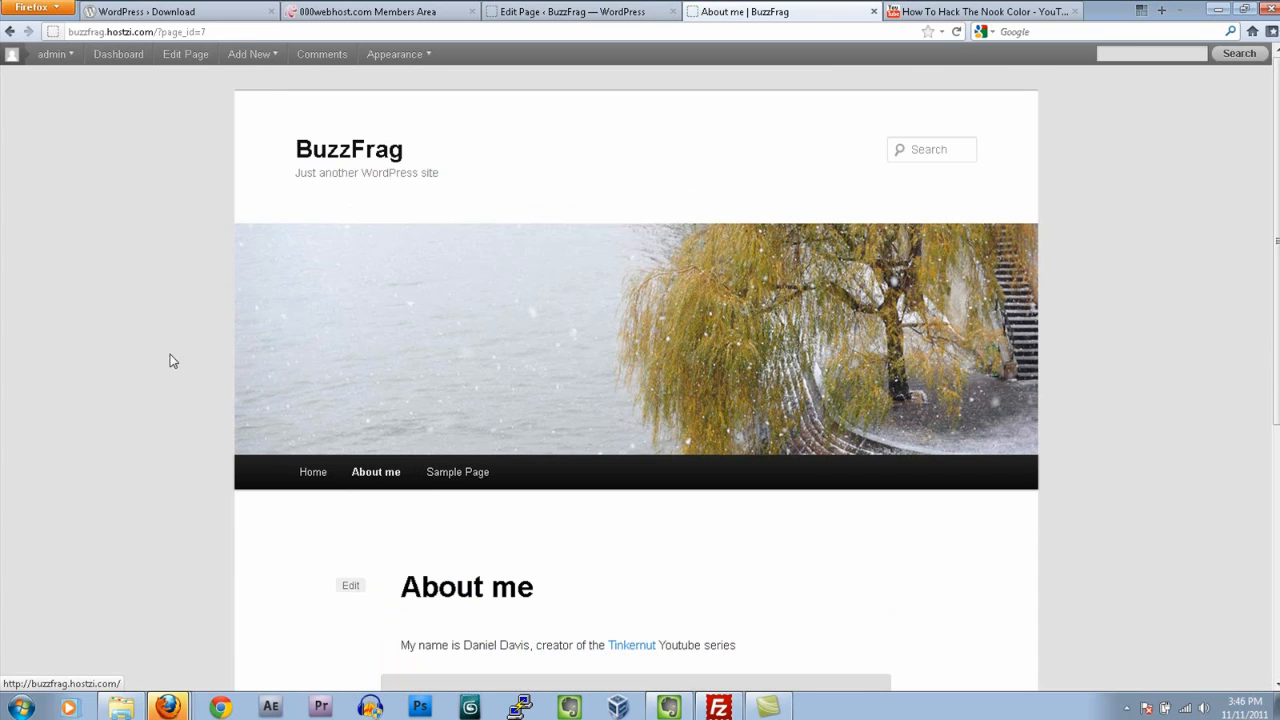
{"action": "scroll", "scroll_direction": "down", "scroll_amount": 3}
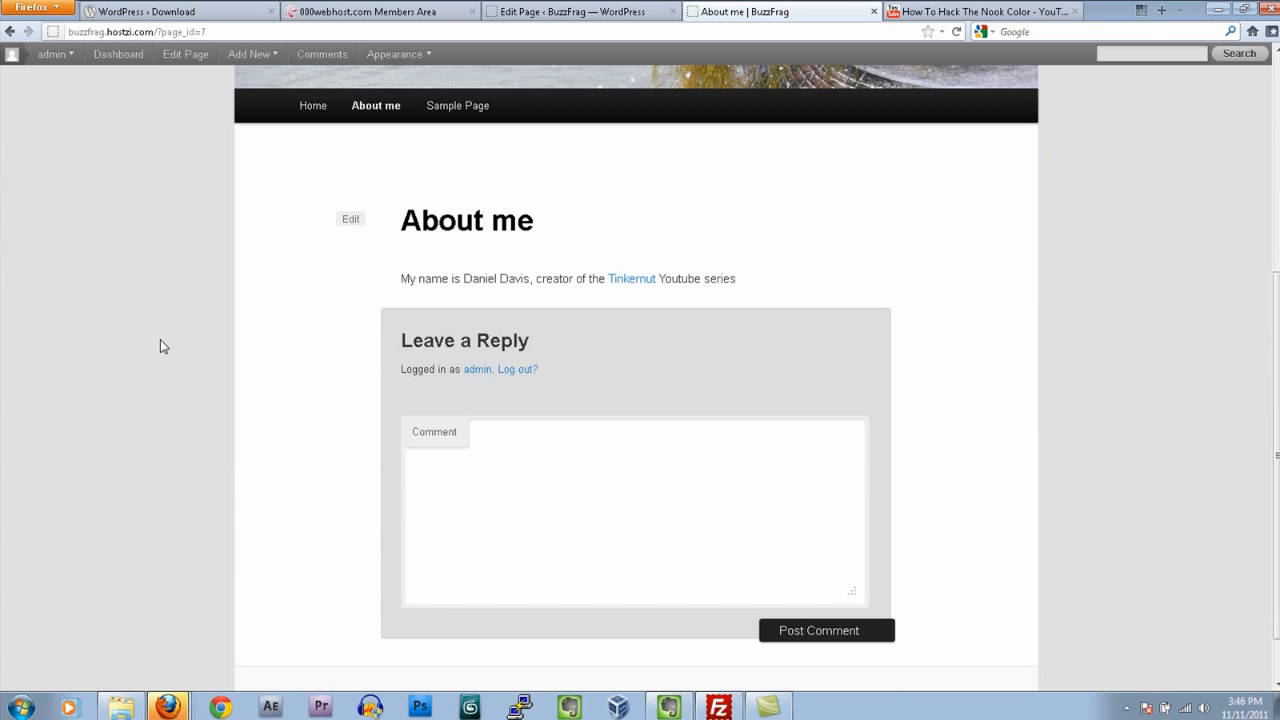
{"action": "scroll", "scroll_direction": "up", "scroll_amount": 3}
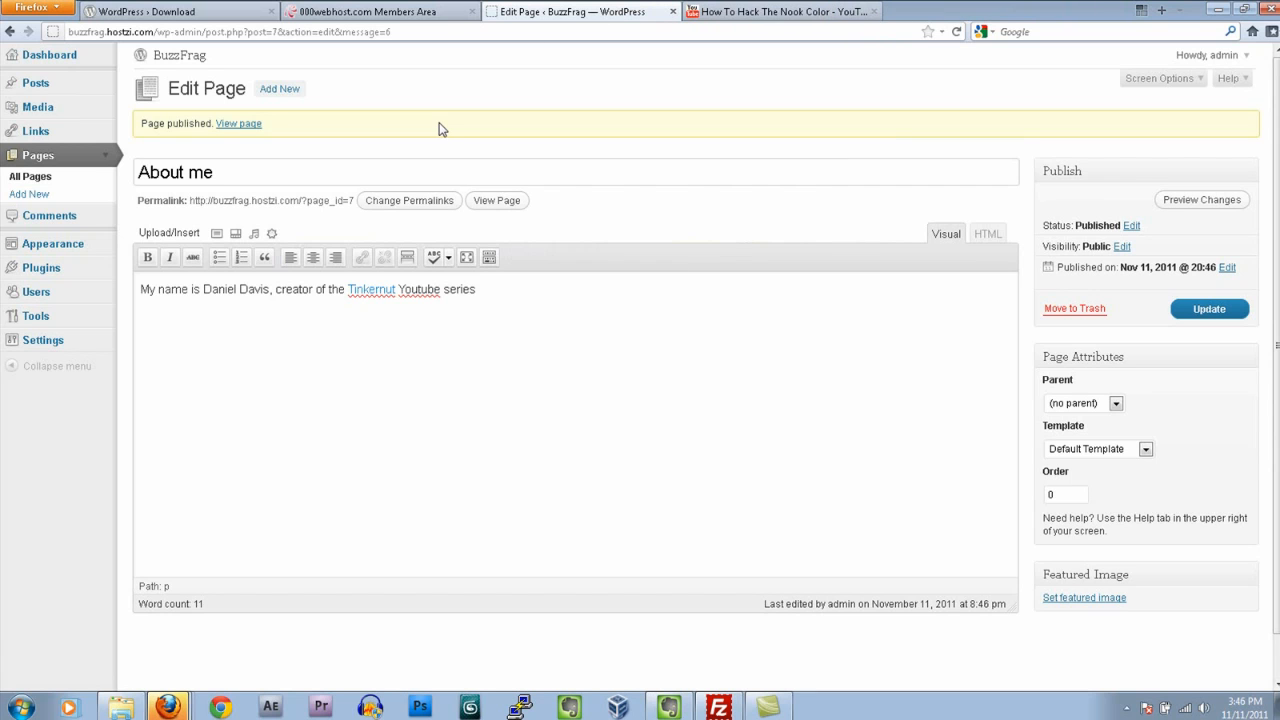
{"action": "left_click", "coordinate": [780, 12]}
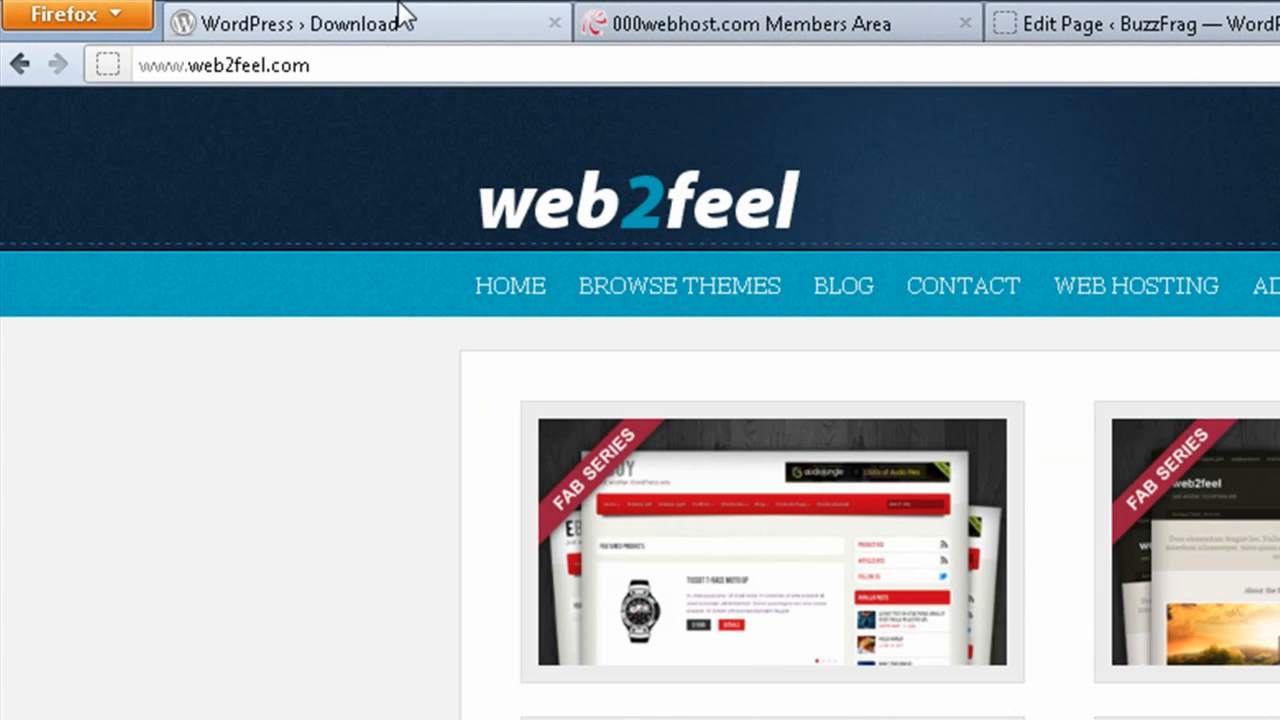
Step: Download the Infinity theme package from the Smashing Magazine article
{"action": "scroll", "scroll_direction": "down", "scroll_amount": 3}
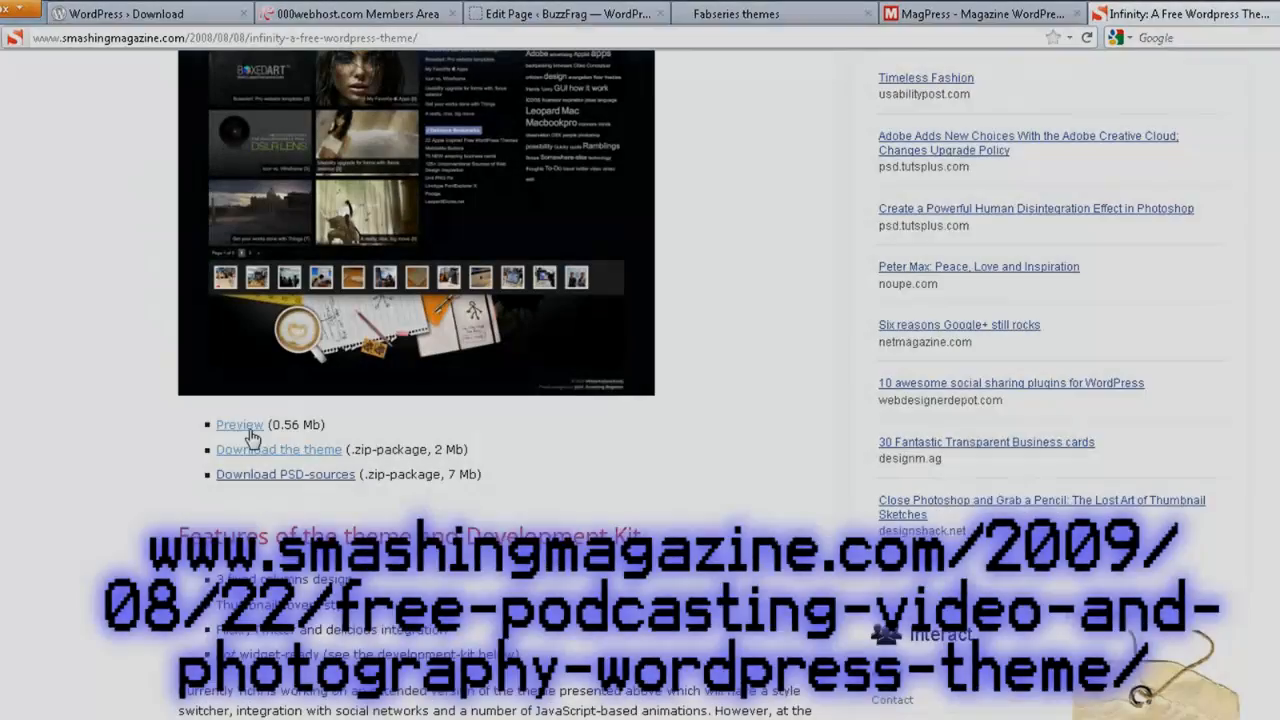
{"action": "left_click", "coordinate": [278, 448]}
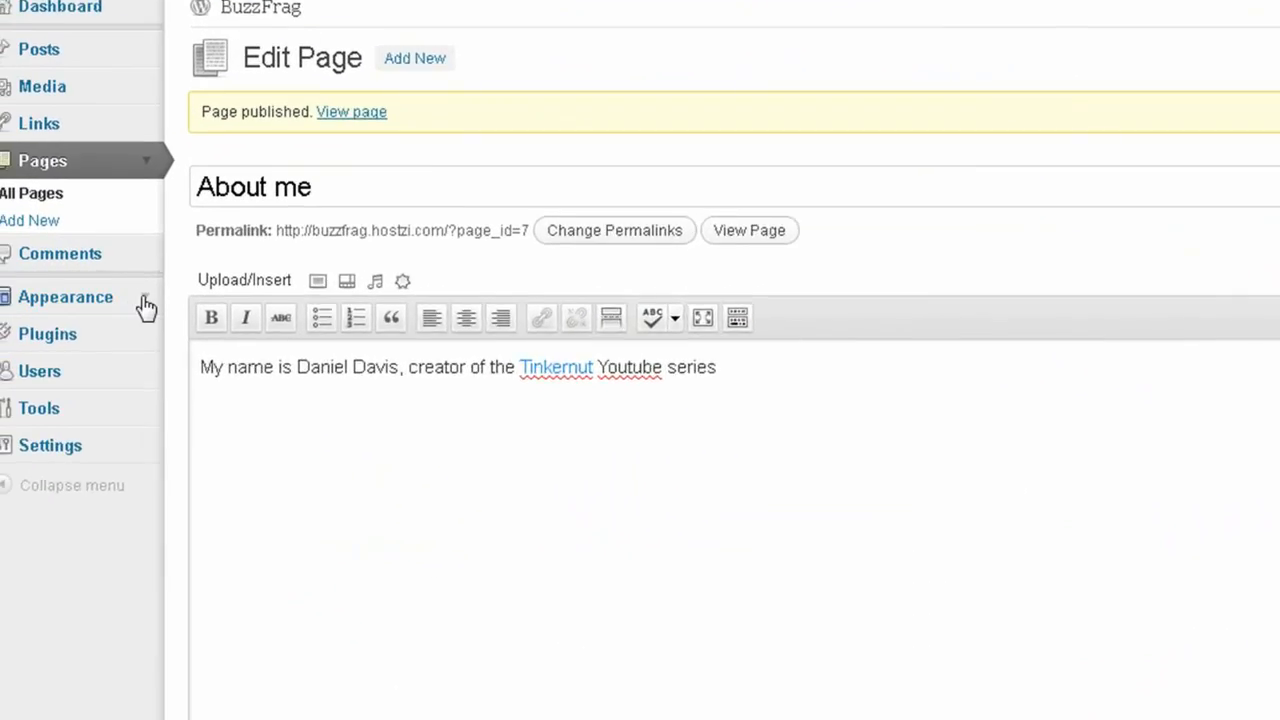
Step: Upload infinity-theme.zip through Appearance > Themes > Install Themes to install it
{"action": "left_click", "coordinate": [66, 296]}
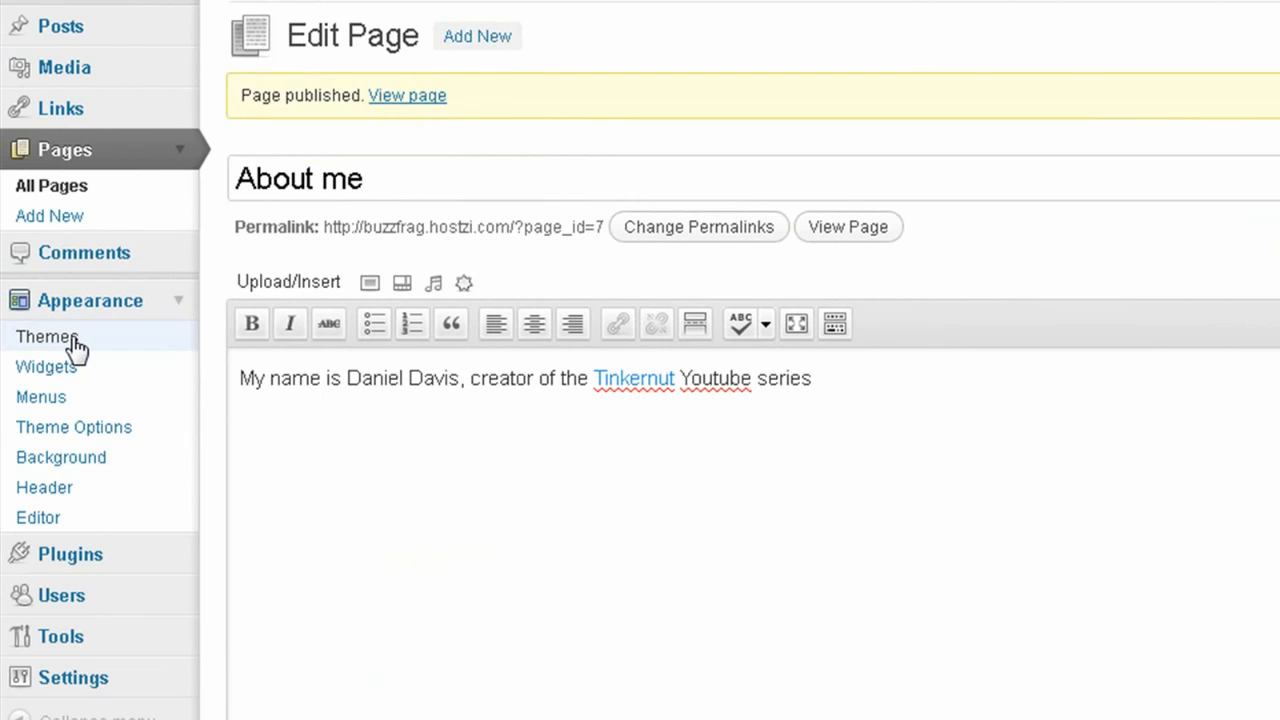
{"action": "left_click", "coordinate": [46, 336]}
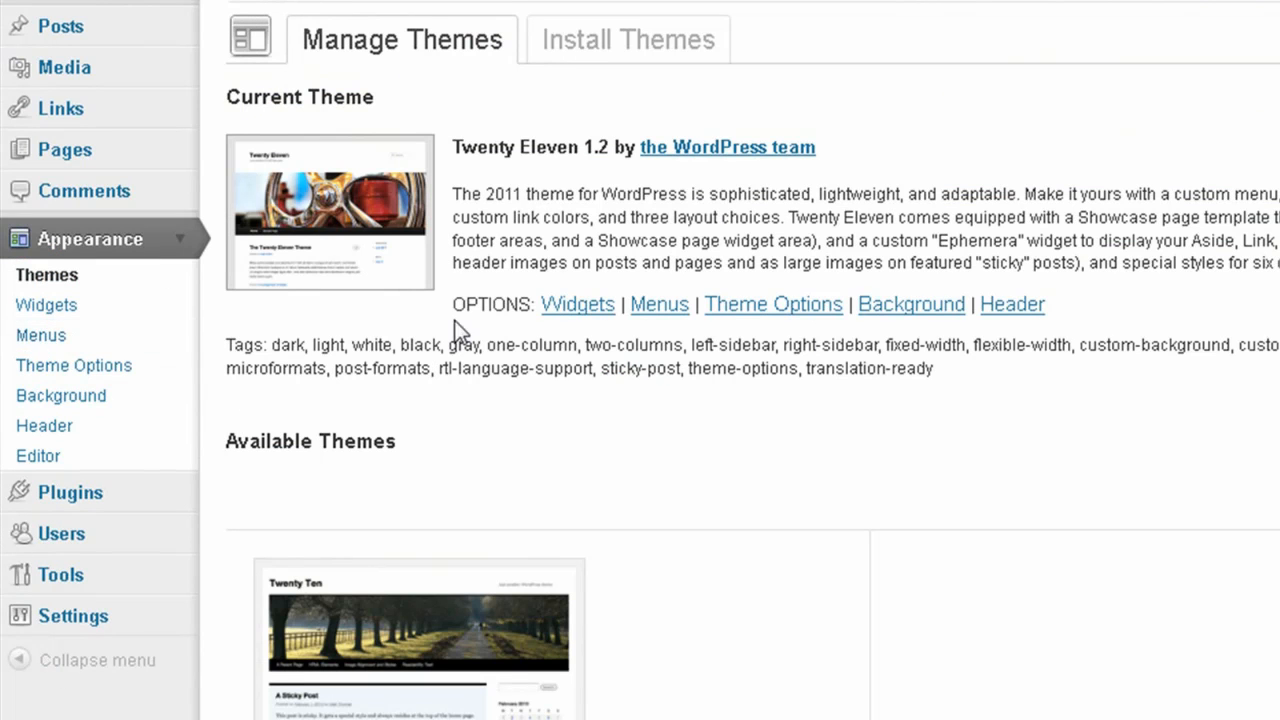
{"action": "left_click", "coordinate": [628, 40]}
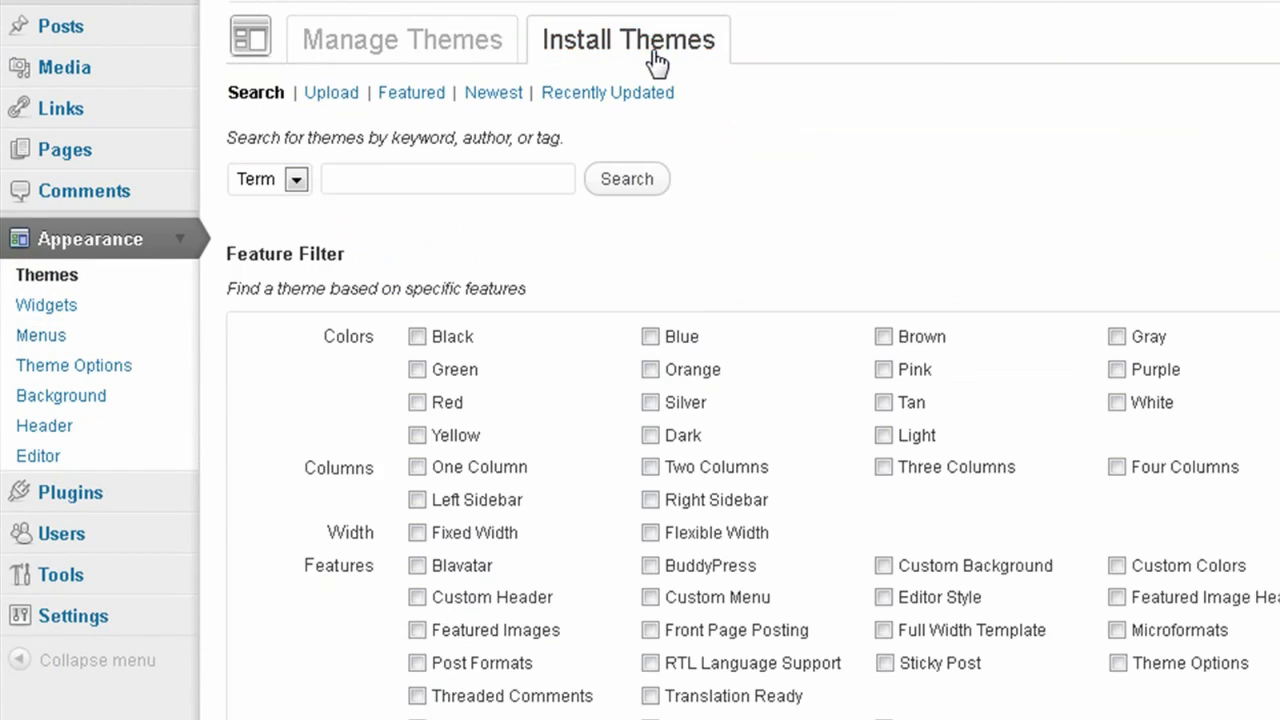
{"action": "left_click", "coordinate": [332, 92]}
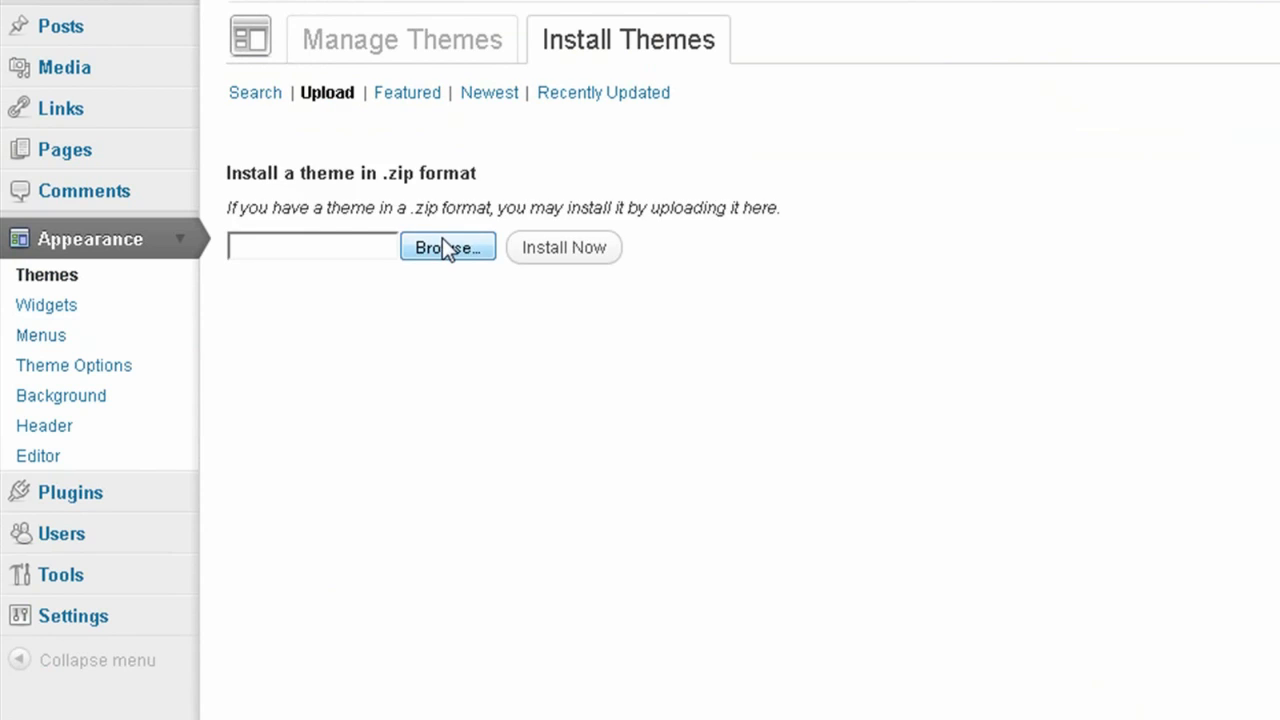
{"action": "left_click", "coordinate": [448, 248]}
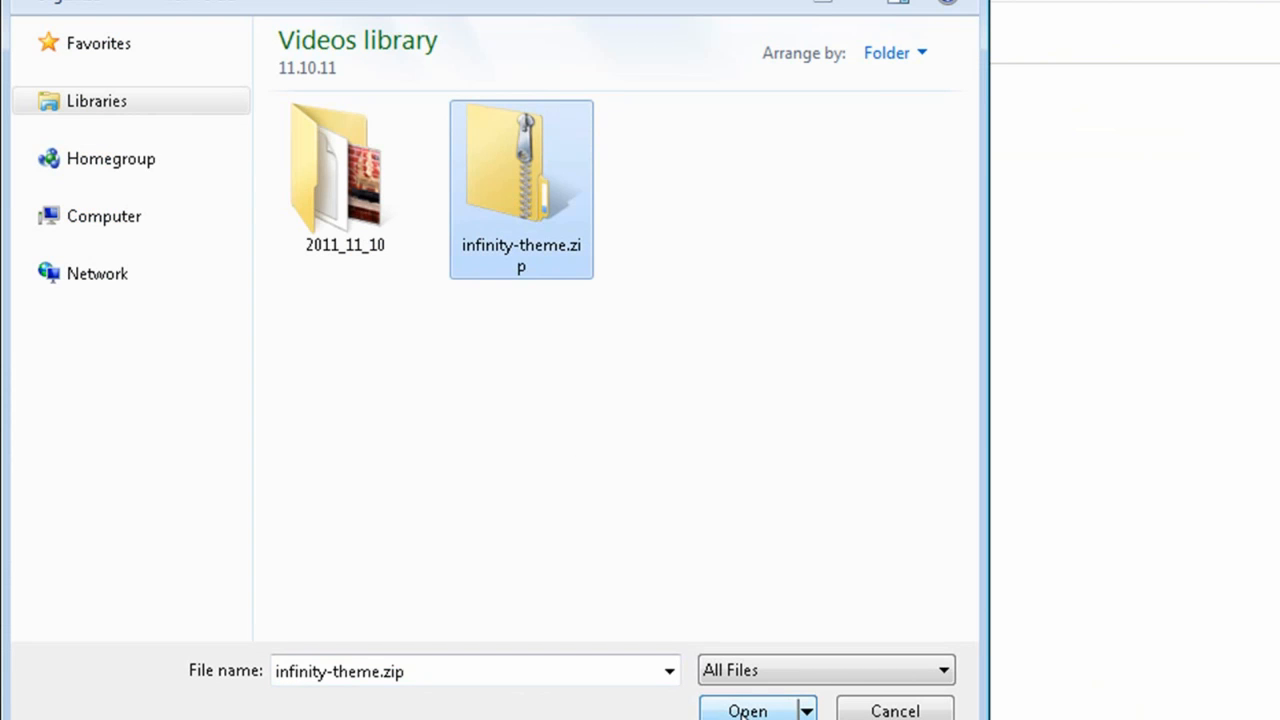
{"action": "left_click", "coordinate": [748, 710]}
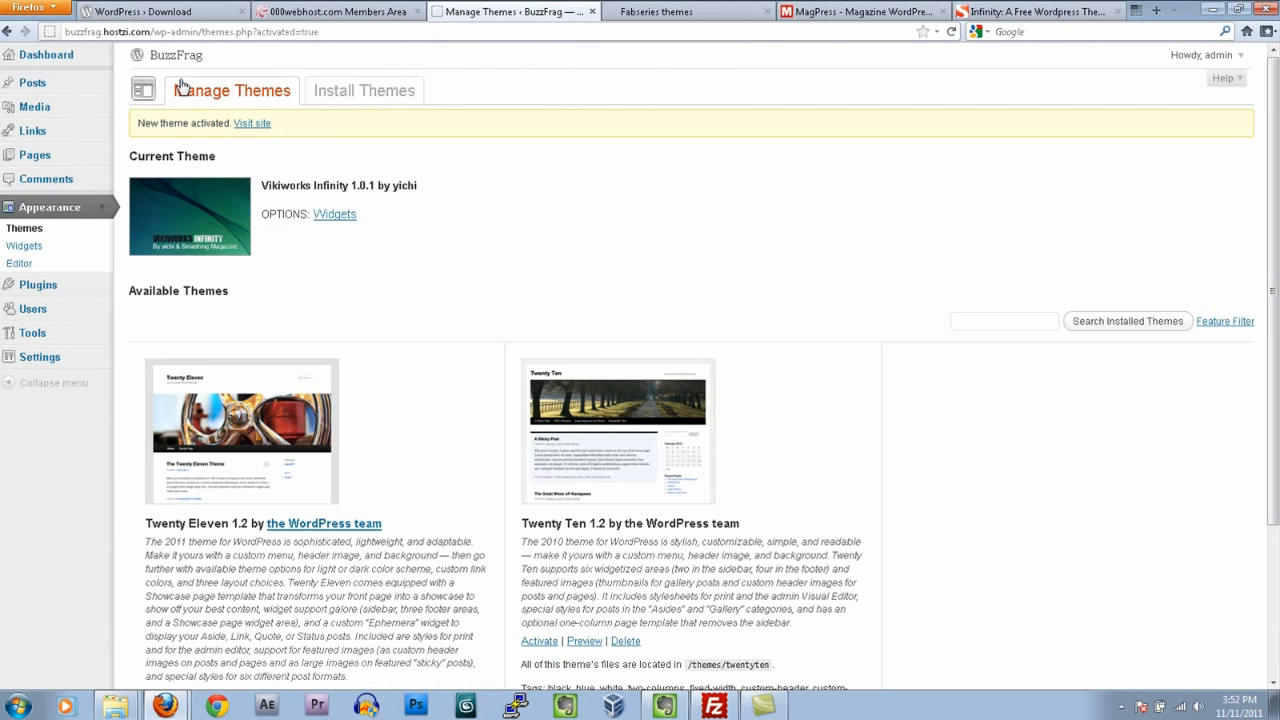
Step: Visit the live BuzzFrag homepage rendered in the Infinity theme
{"action": "left_click", "coordinate": [252, 124]}
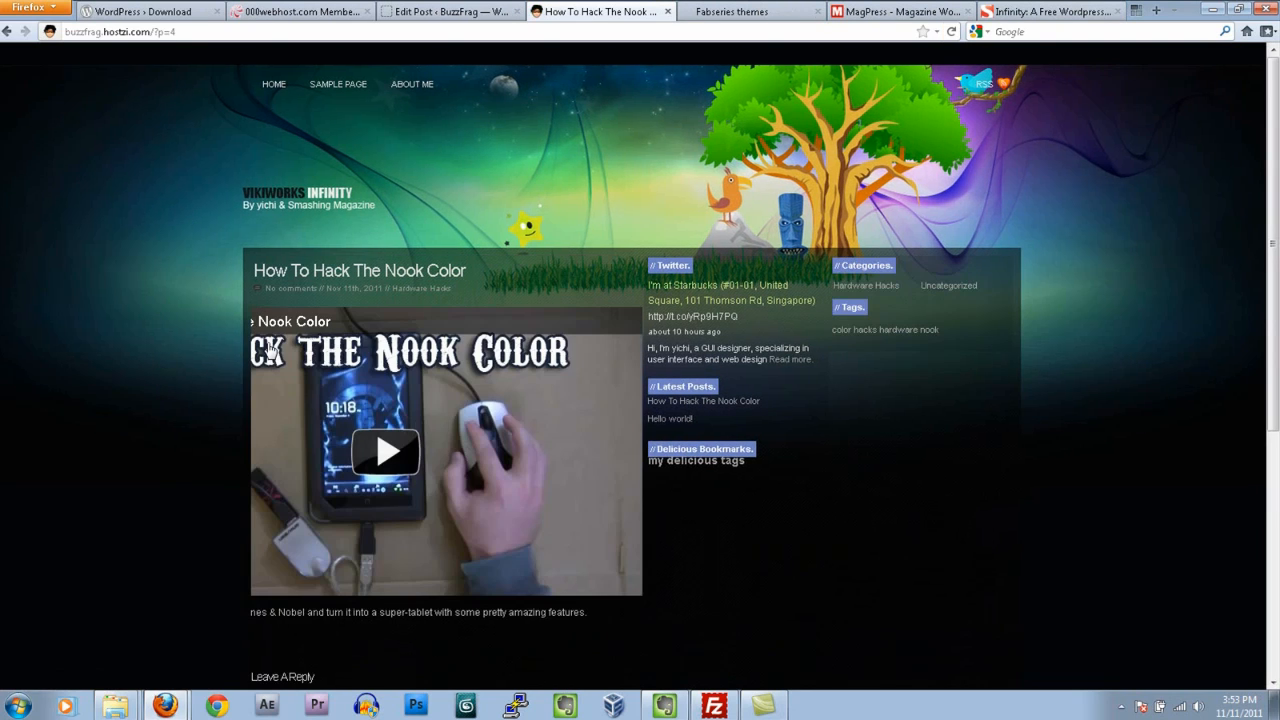
{"action": "mouse_move", "coordinate": [364, 120]}
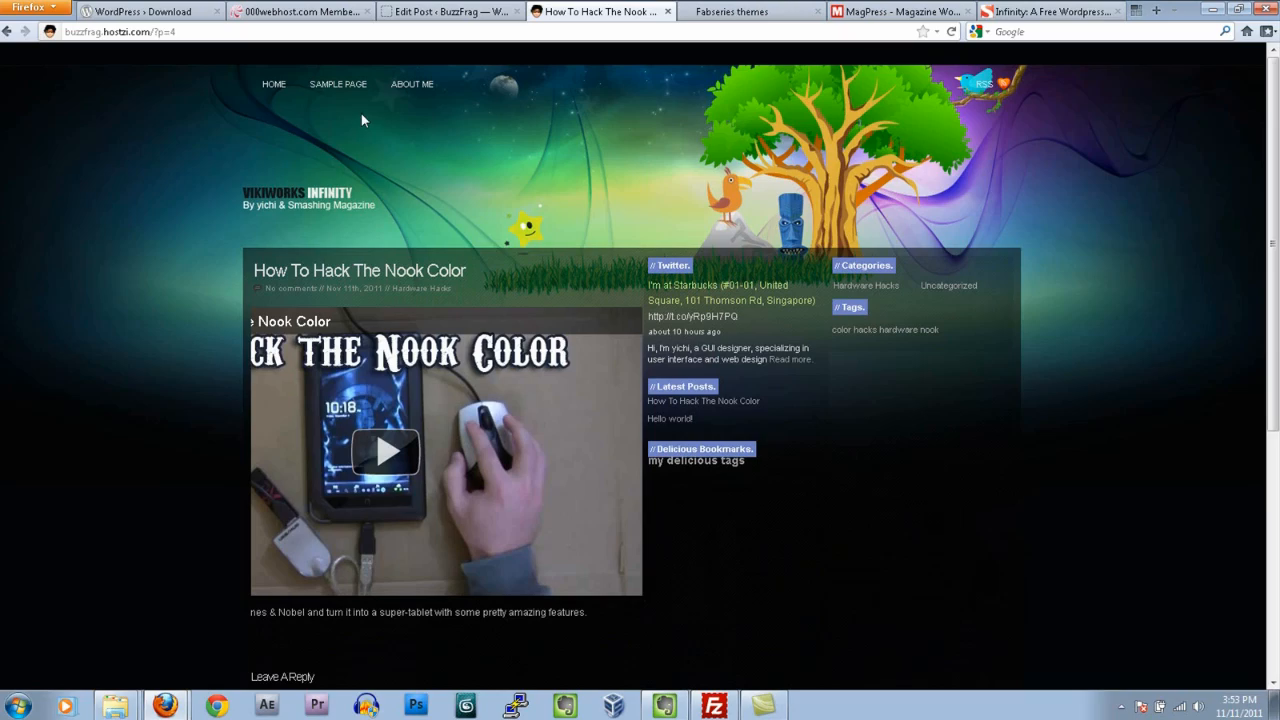